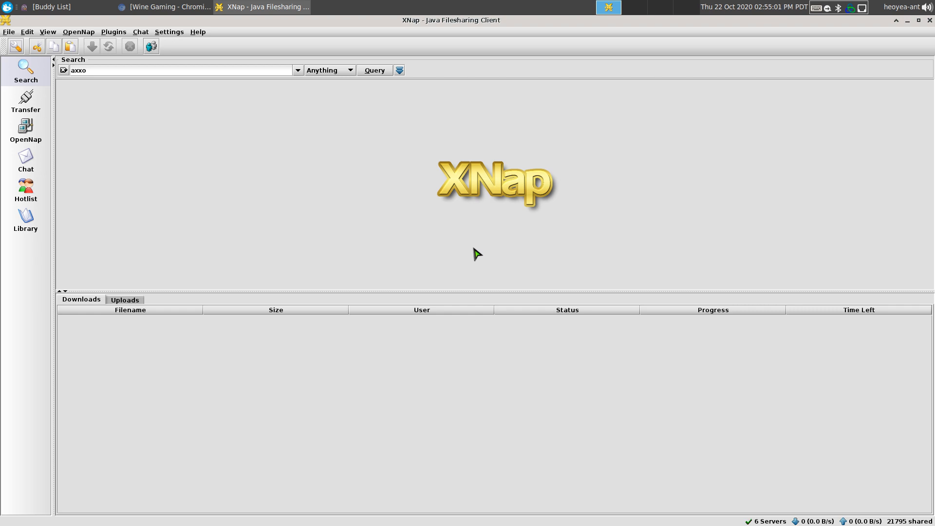
mouse_move(443, 318)
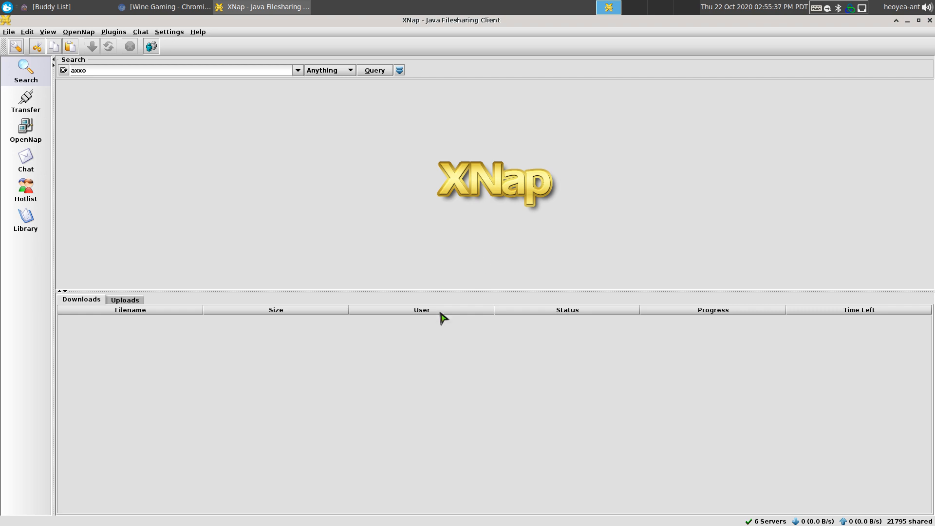
Run the setup wizard from the File menu through the personal, file-location and network pages
left_click(8, 31)
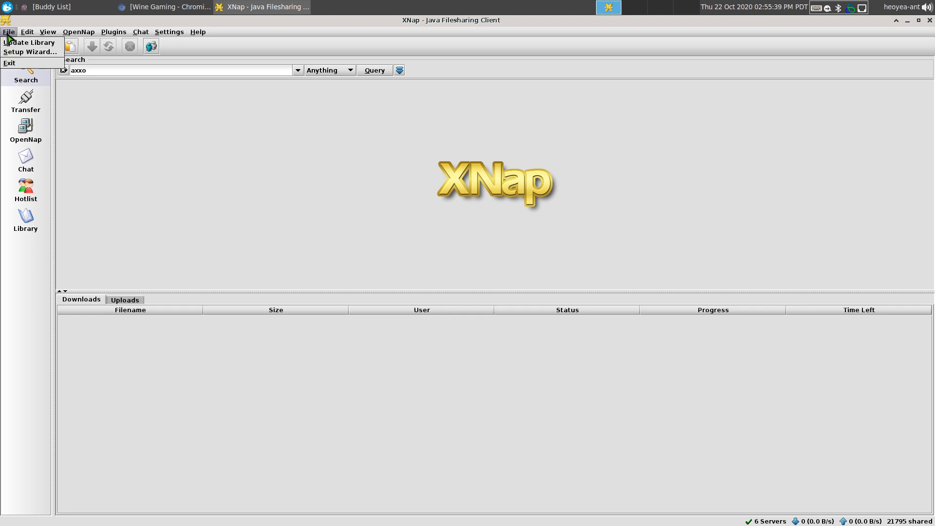
mouse_move(34, 53)
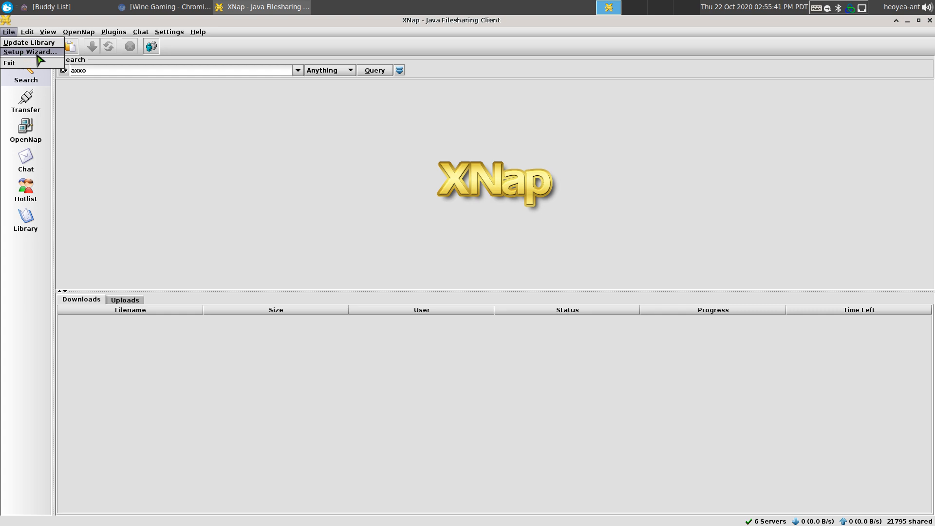
left_click(31, 42)
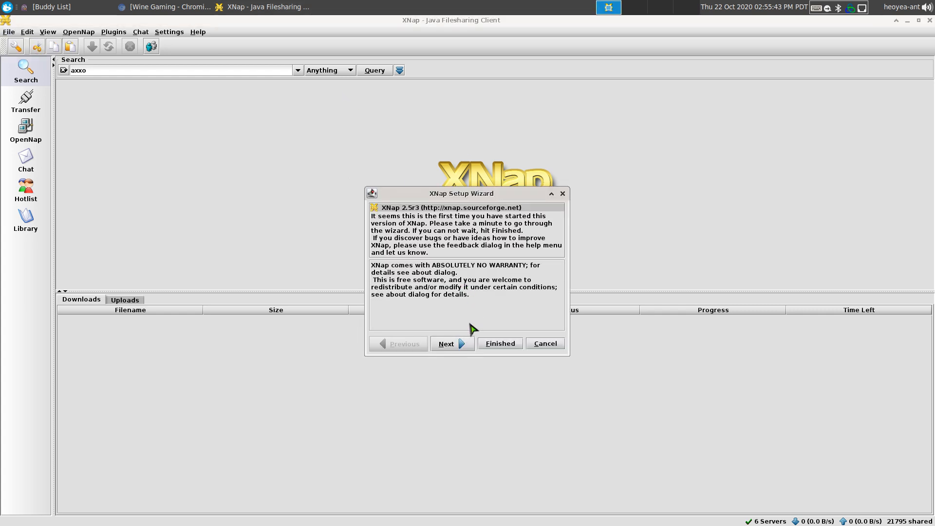
left_click(452, 343)
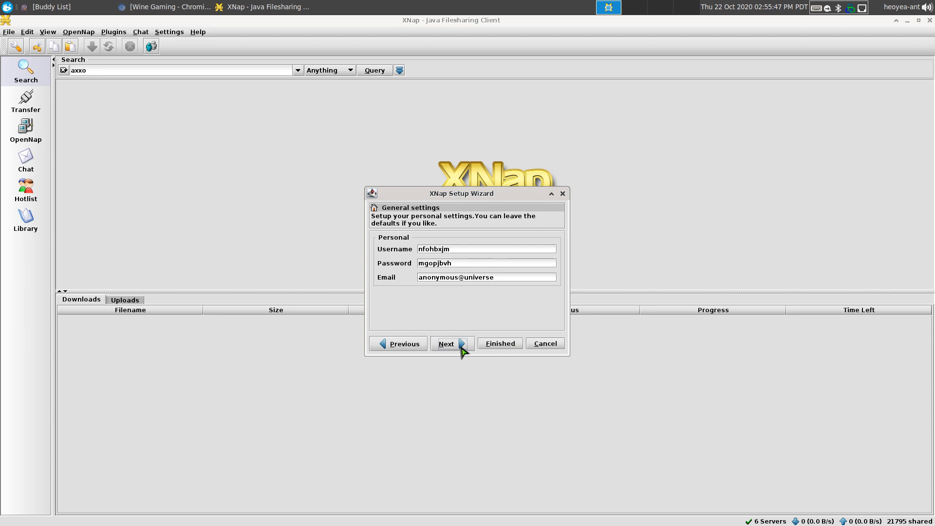
left_click(446, 343)
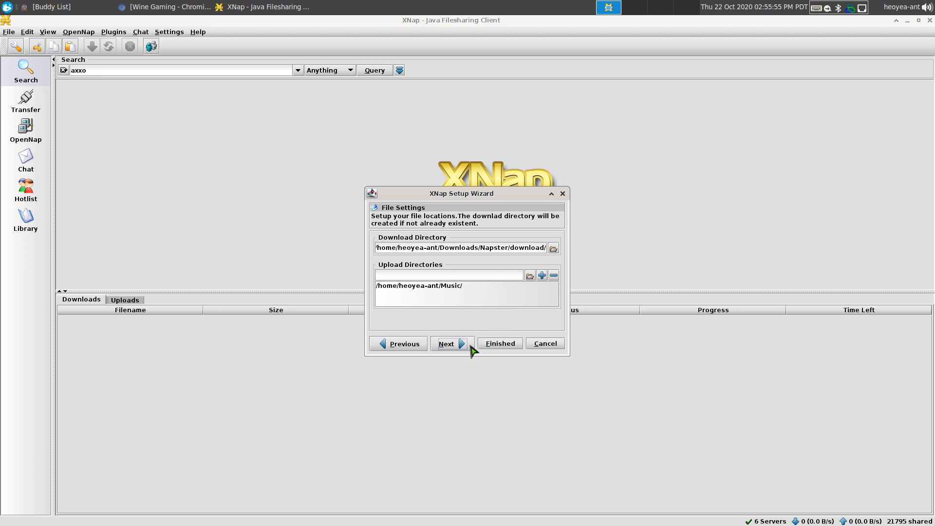
left_click(446, 343)
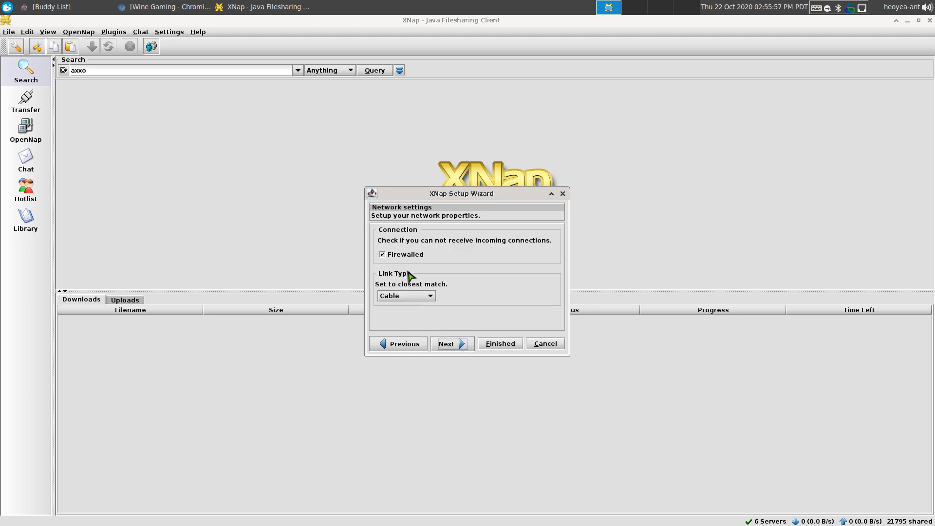
mouse_move(419, 263)
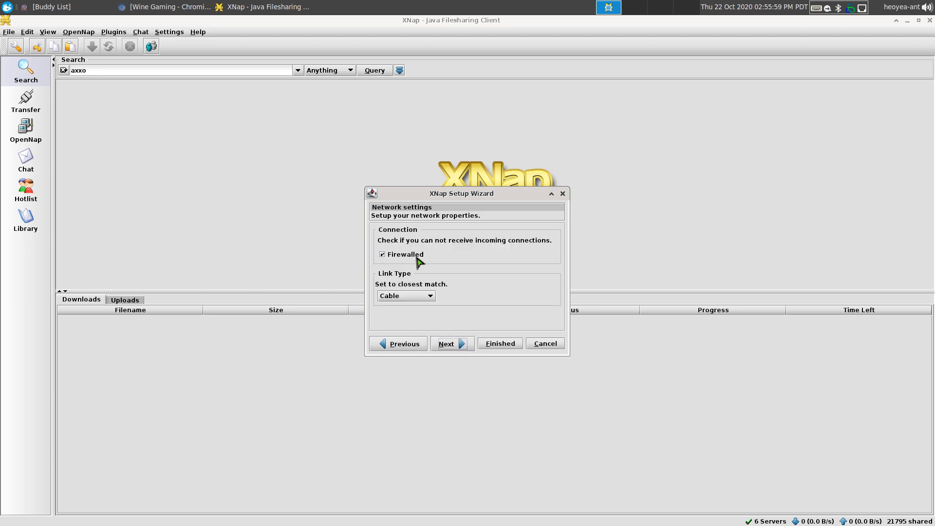
mouse_move(404, 266)
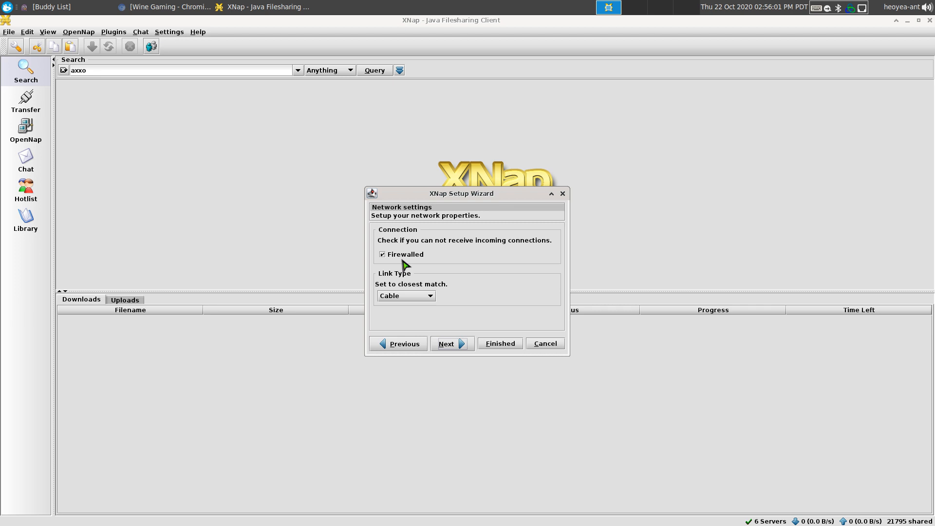
Keep Cable as the connection speed, finish the wizard, and show the OpenNap server list
left_click(431, 296)
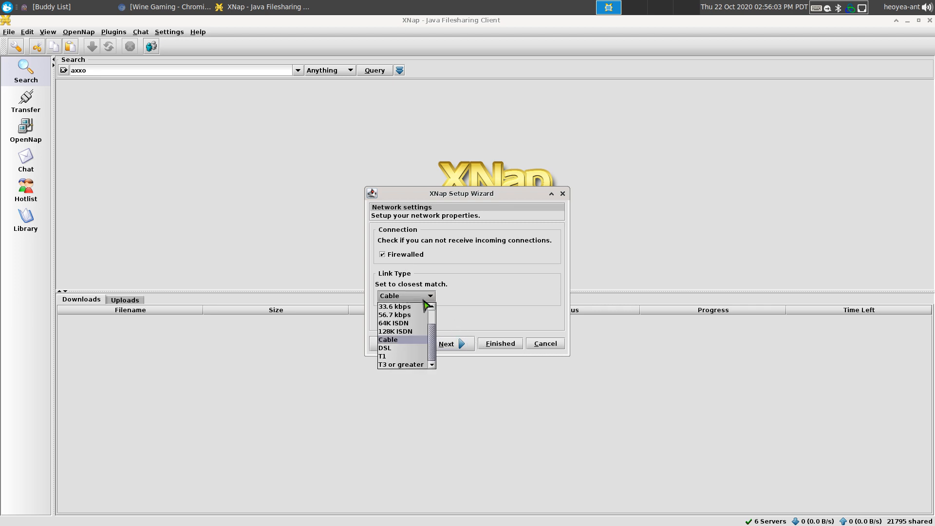
left_click(388, 340)
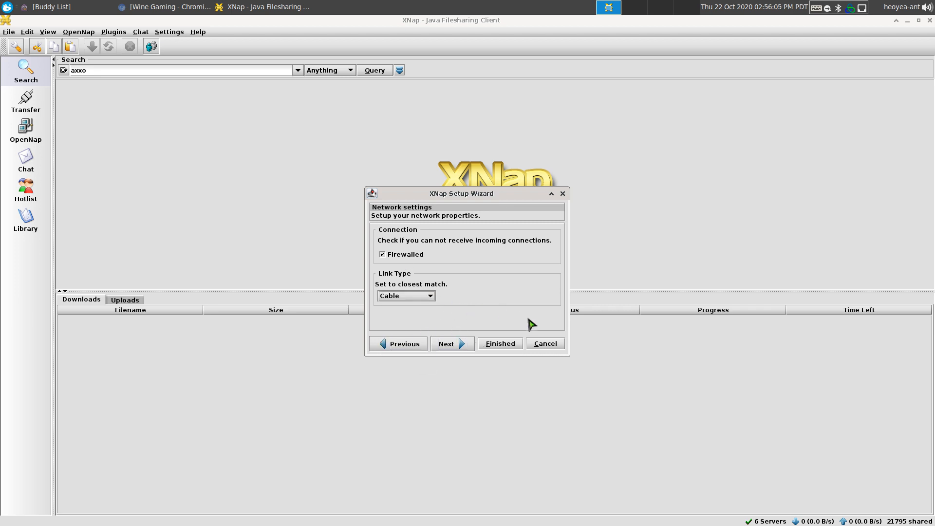
left_click(499, 343)
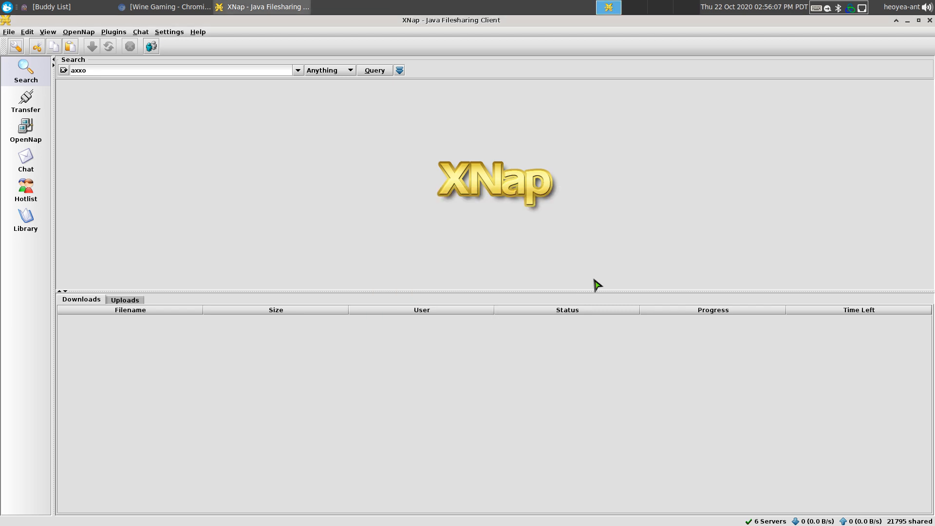
mouse_move(343, 252)
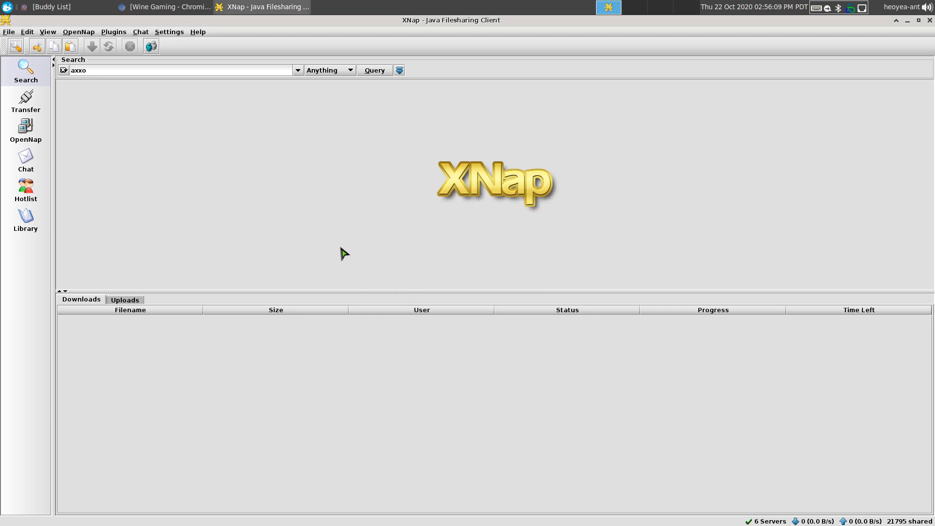
mouse_move(245, 238)
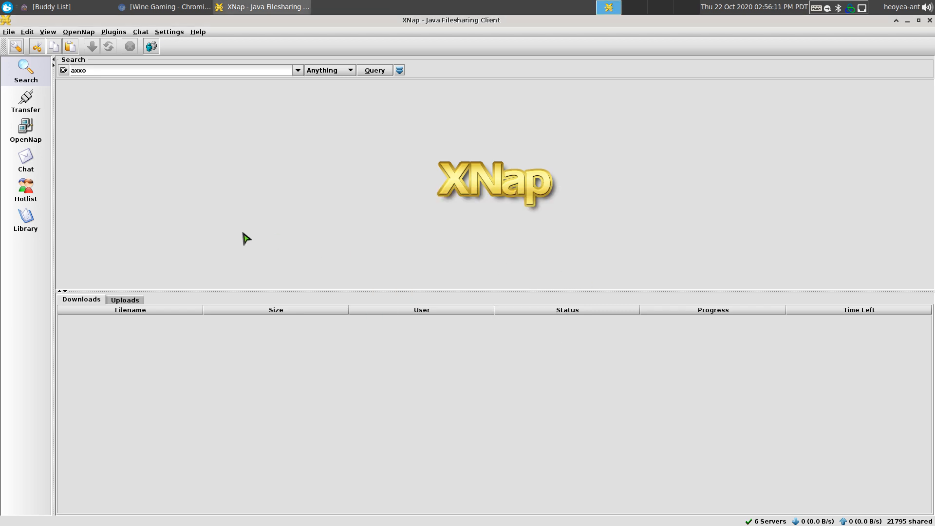
left_click(25, 130)
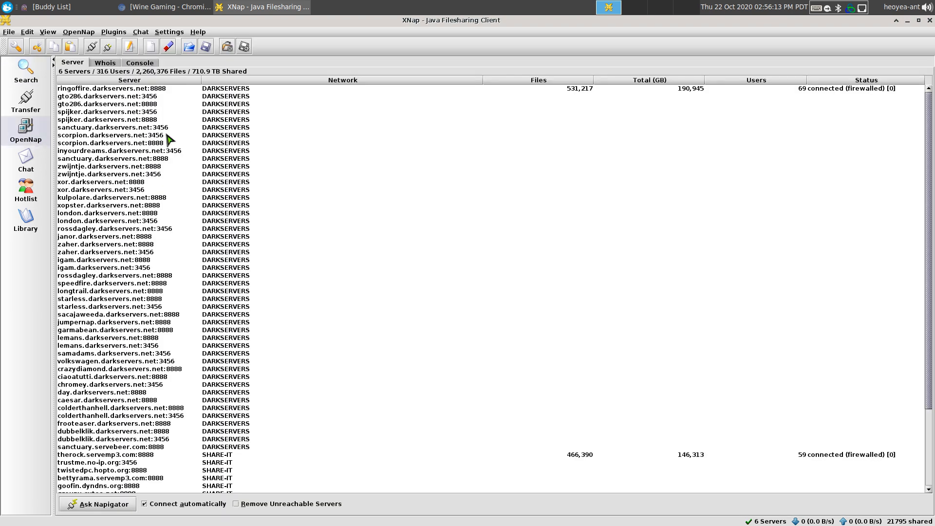
mouse_move(441, 275)
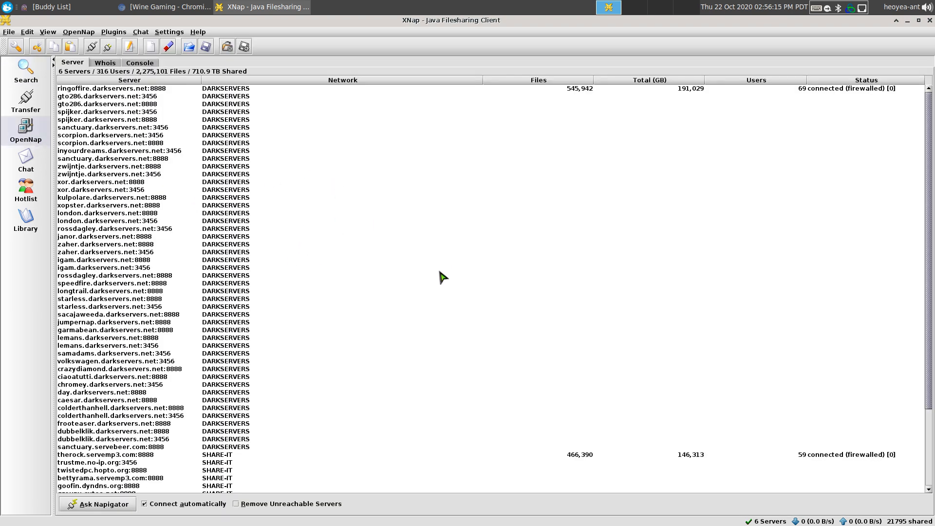
mouse_move(333, 283)
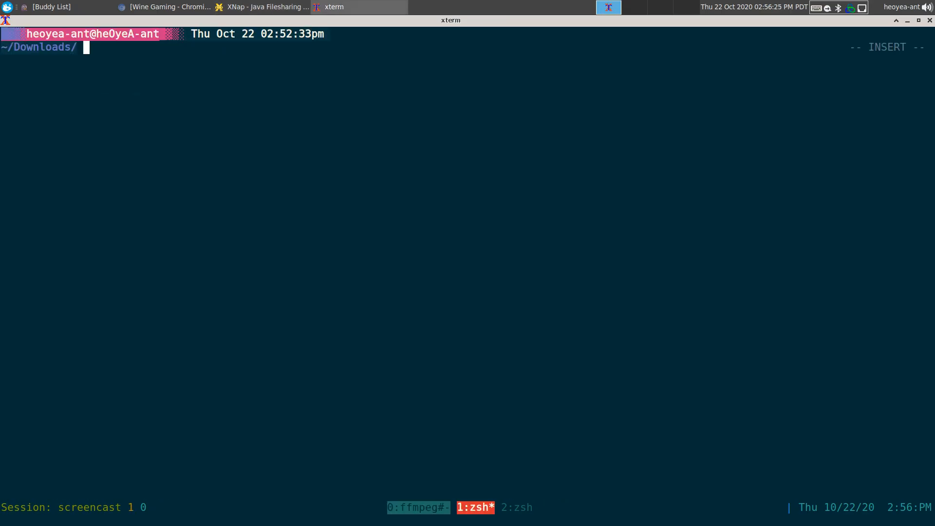
List the Downloads folder with lst in xterm and select the .wsx file name in the output
type("lst")
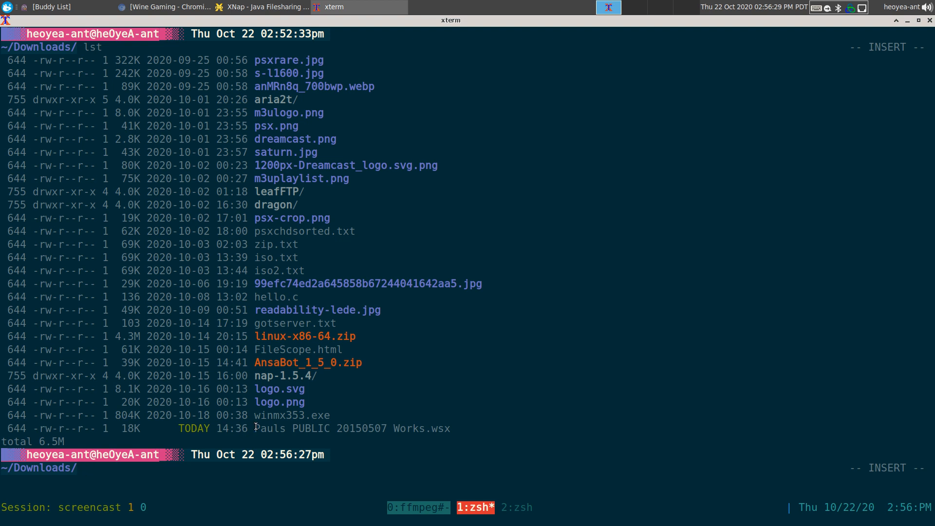
left_click_drag(254, 429, 412, 428)
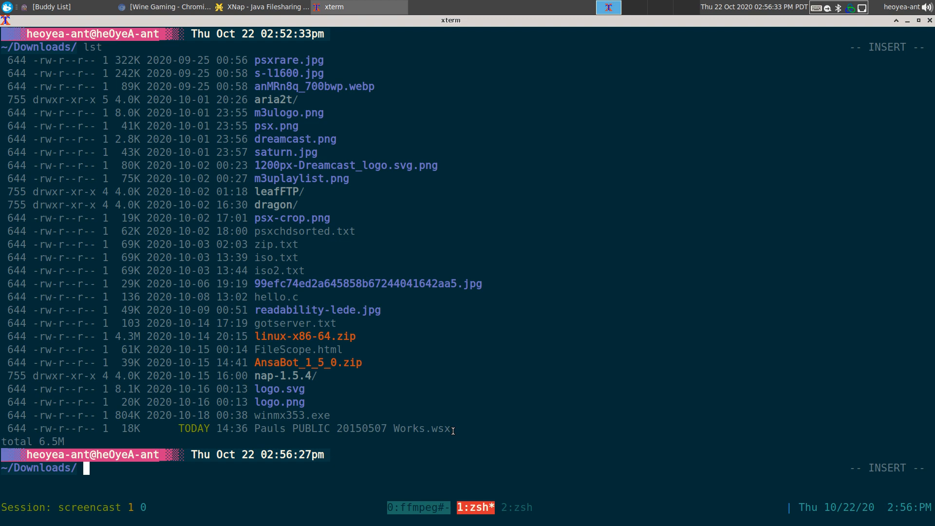
double_click(435, 429)
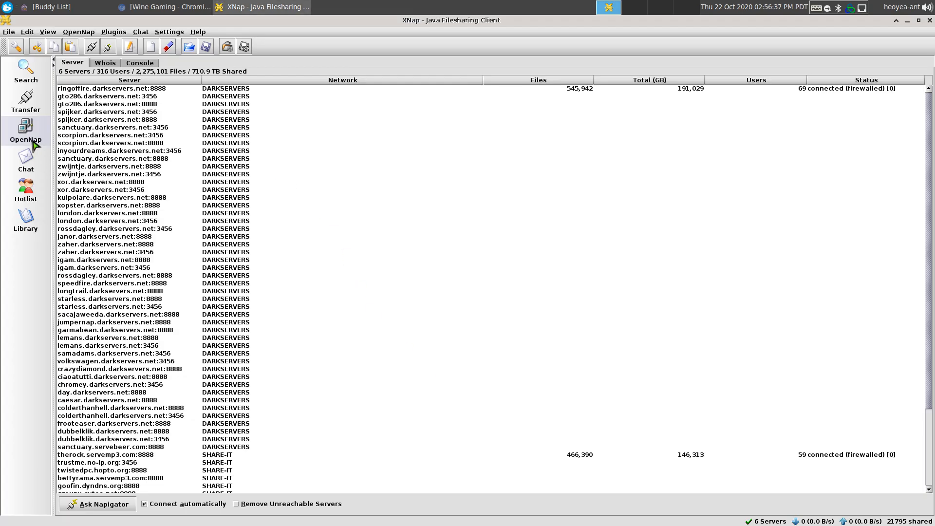
Import the .wsx server-list file from Downloads into XNap's OpenNap server list
left_click(25, 99)
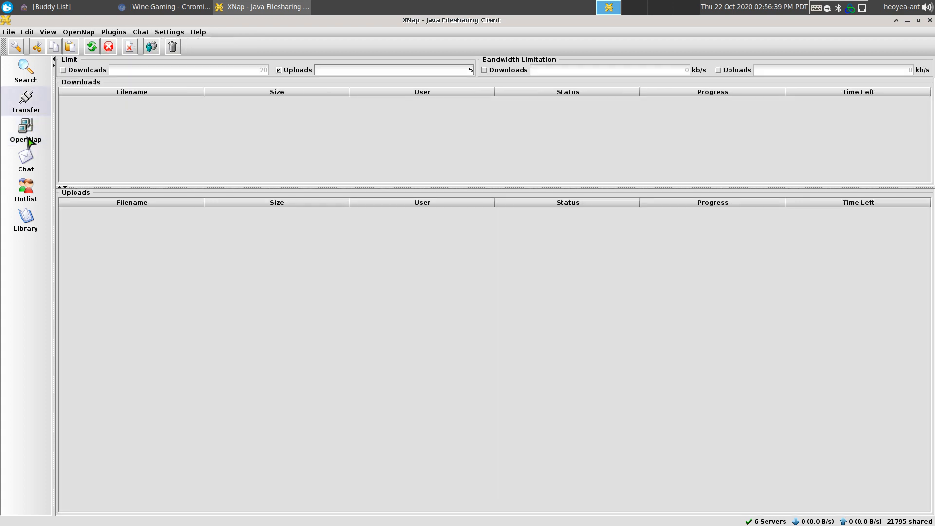
left_click(25, 132)
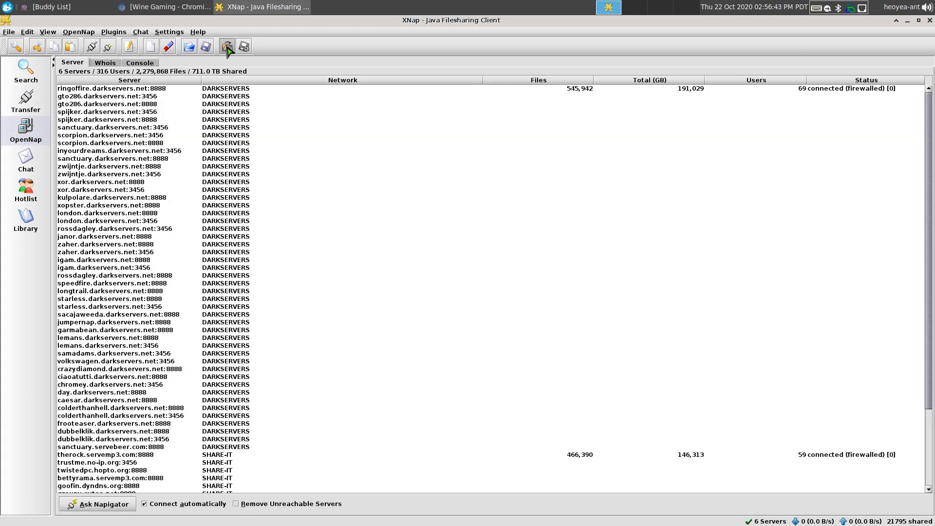
left_click(228, 46)
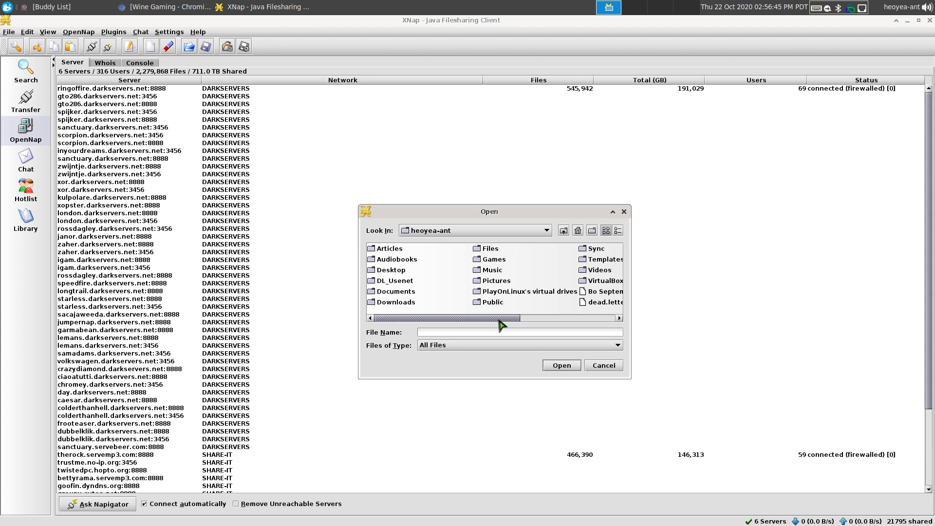
double_click(396, 302)
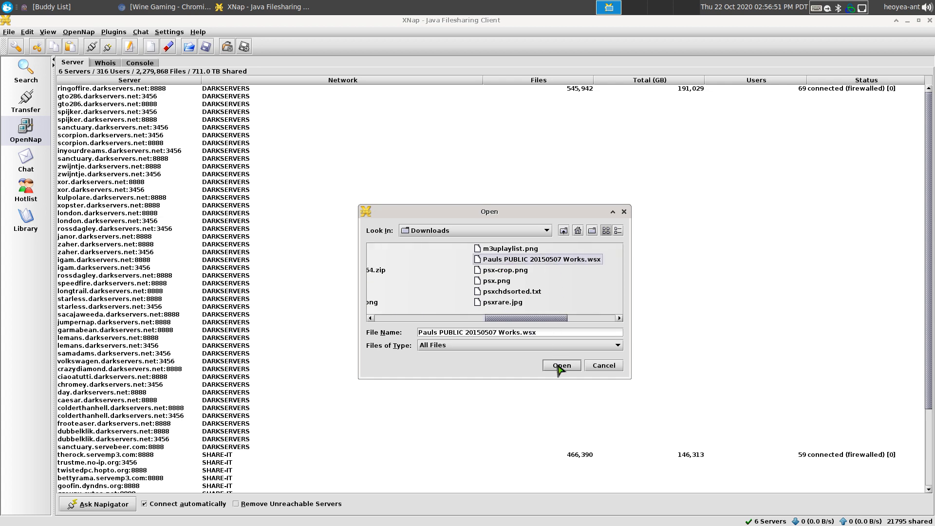
left_click(562, 365)
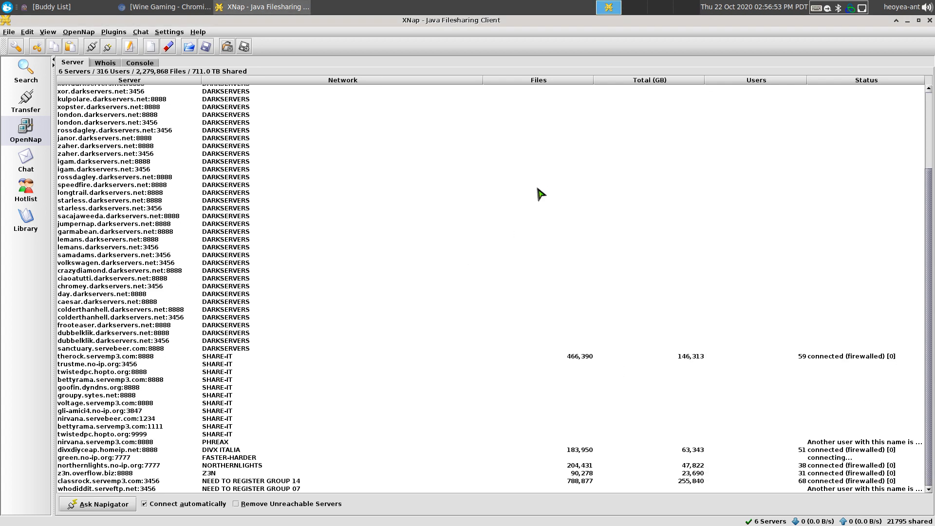
mouse_move(458, 237)
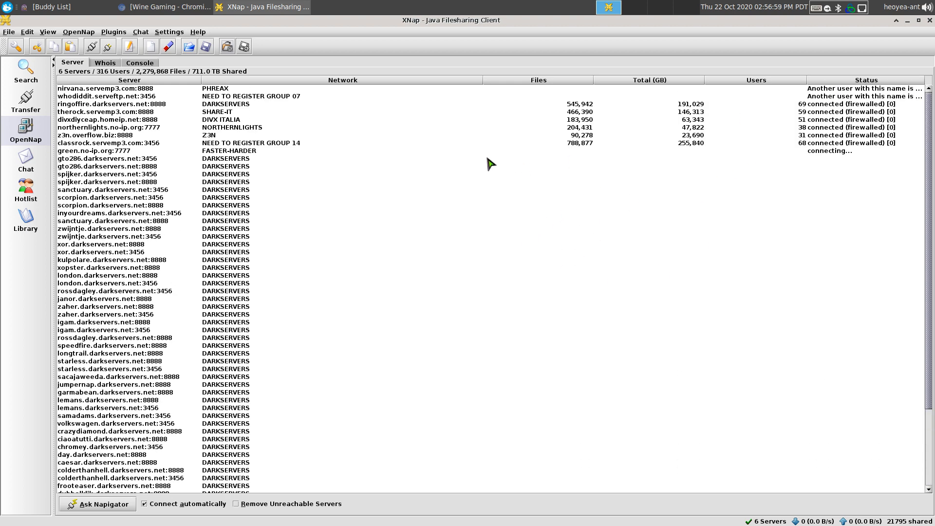
mouse_move(90, 89)
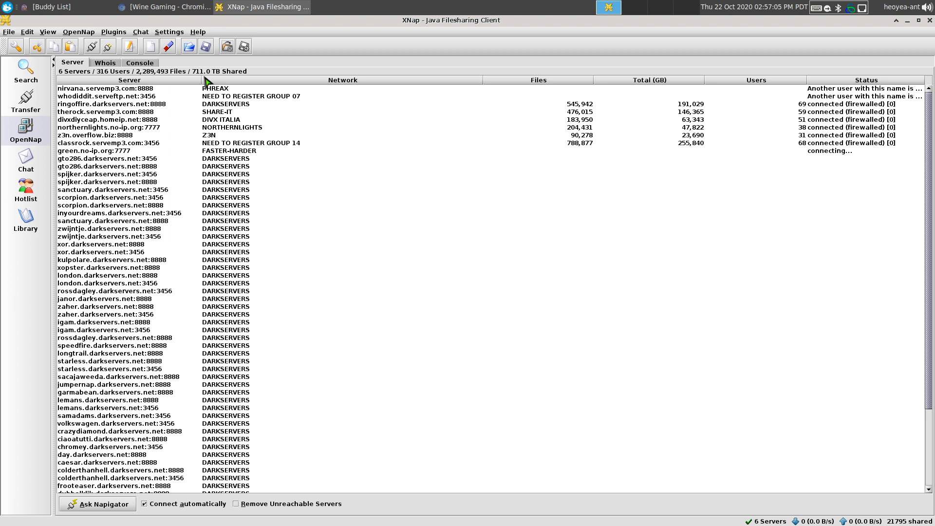
mouse_move(203, 84)
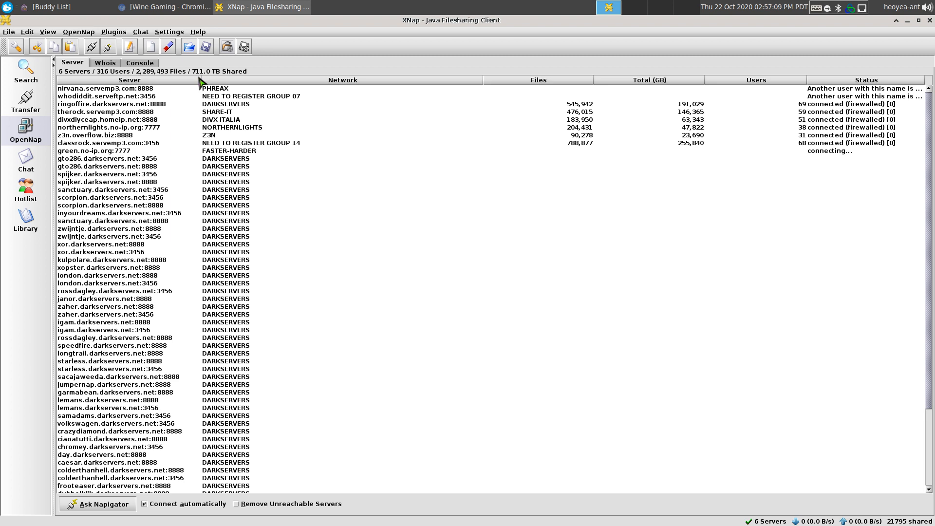
mouse_move(537, 181)
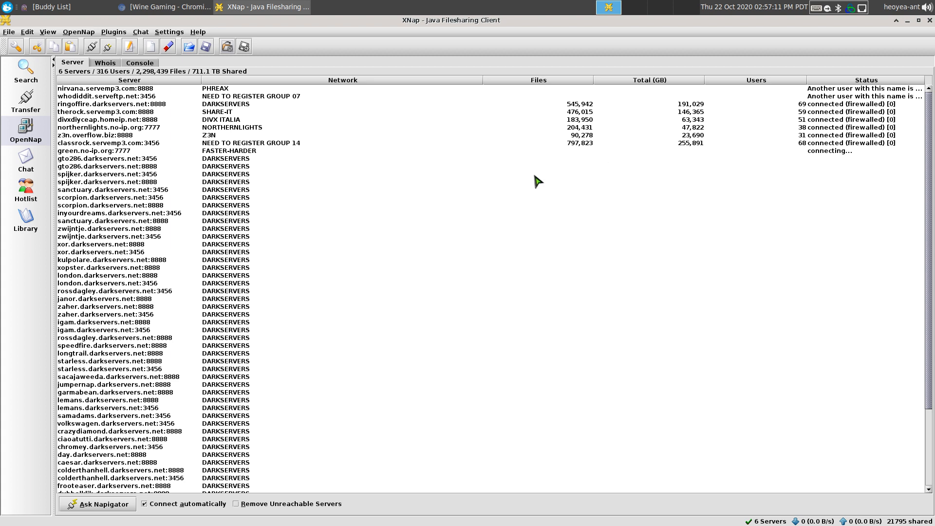
mouse_move(77, 151)
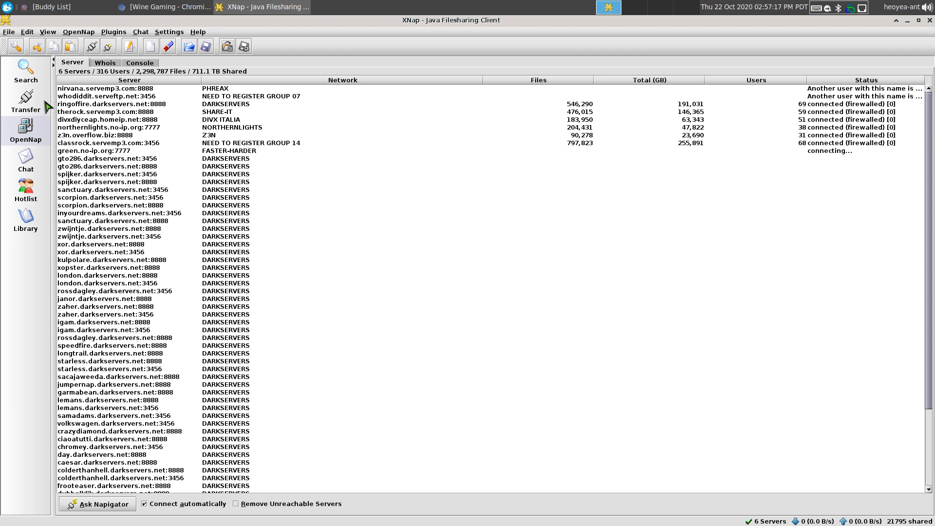
On the Search page, query axxo and then start the linux search
left_click(25, 103)
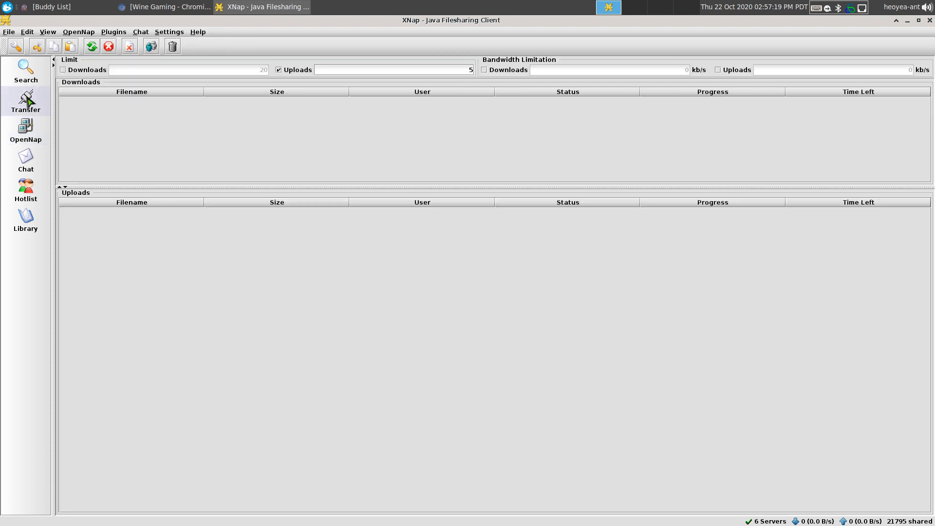
left_click(26, 71)
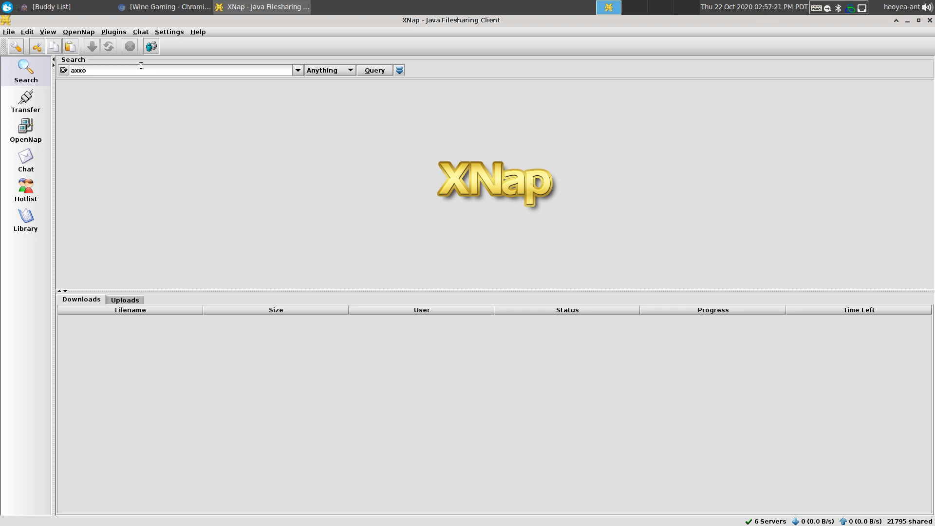
mouse_move(364, 85)
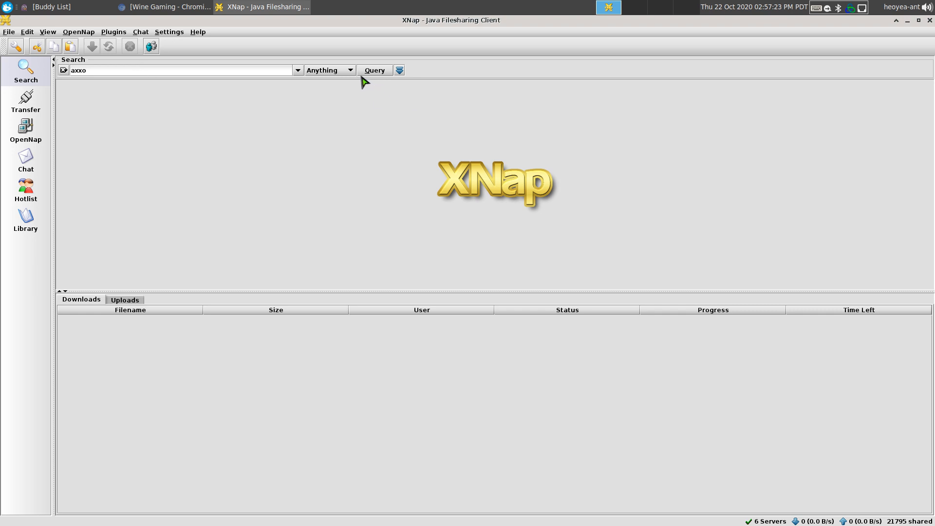
left_click(250, 71)
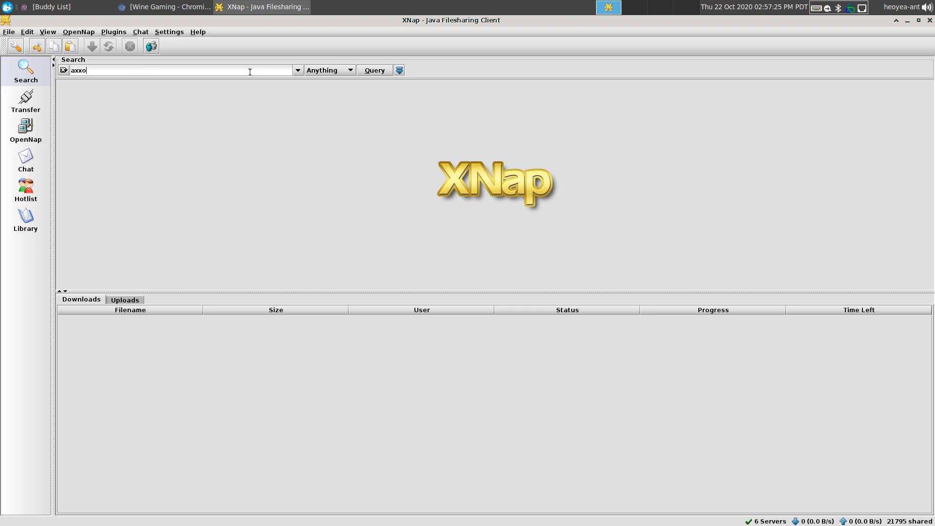
left_click(374, 70)
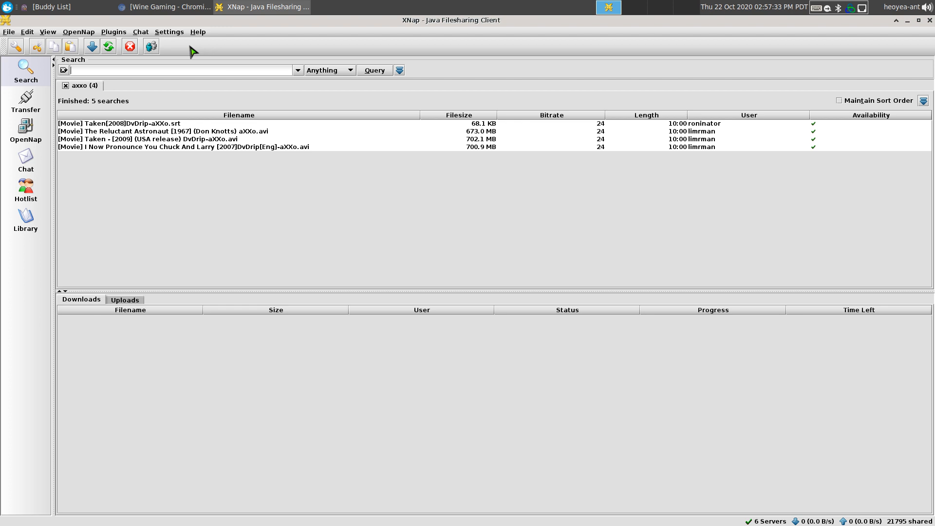
type("li")
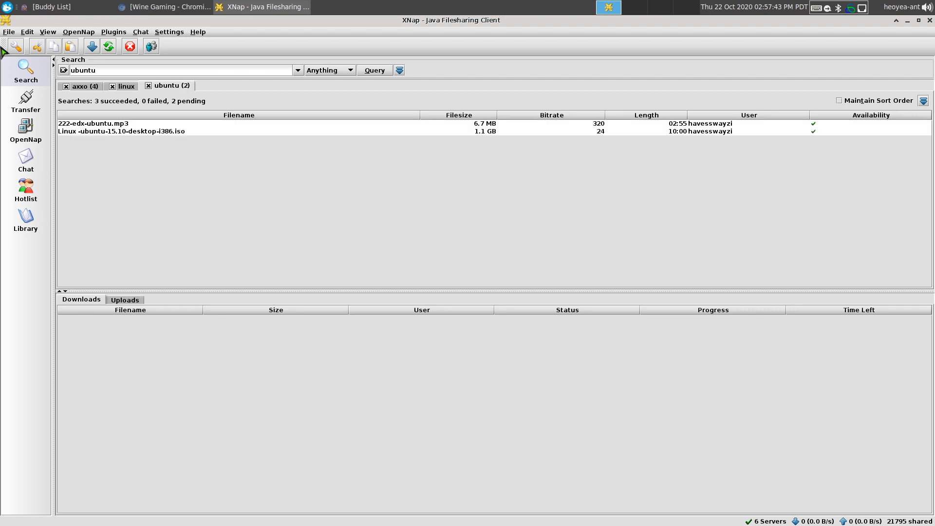
Start downloading the Ubuntu 15.10 desktop ISO result, then bring up Settings > Preferences
left_click(150, 130)
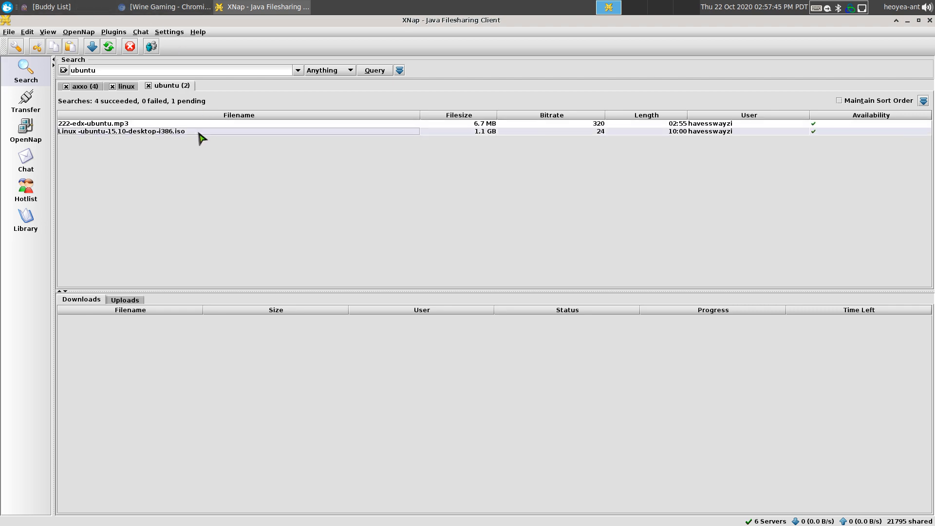
mouse_move(148, 136)
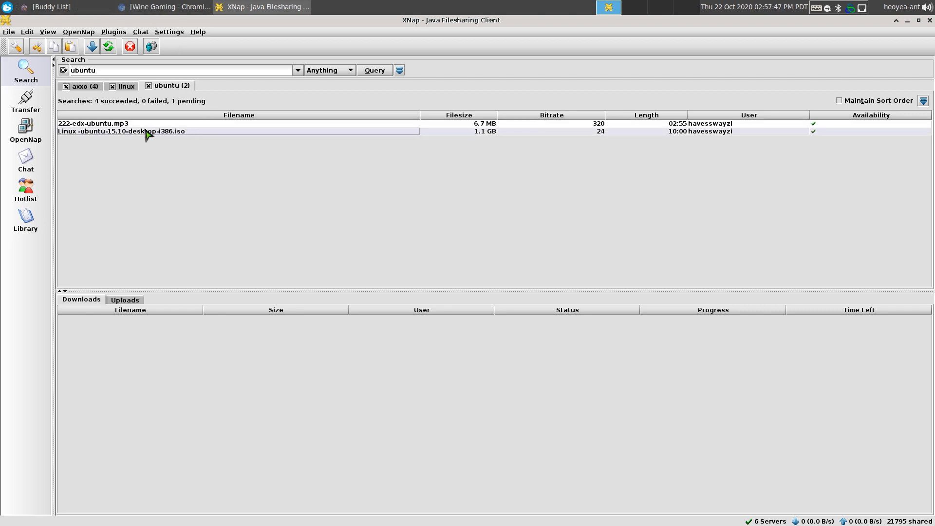
double_click(147, 130)
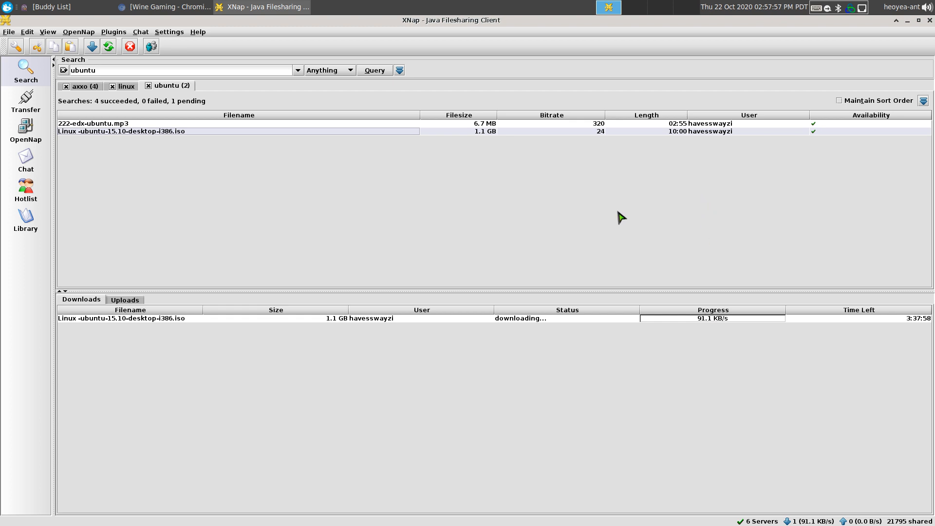
left_click(169, 31)
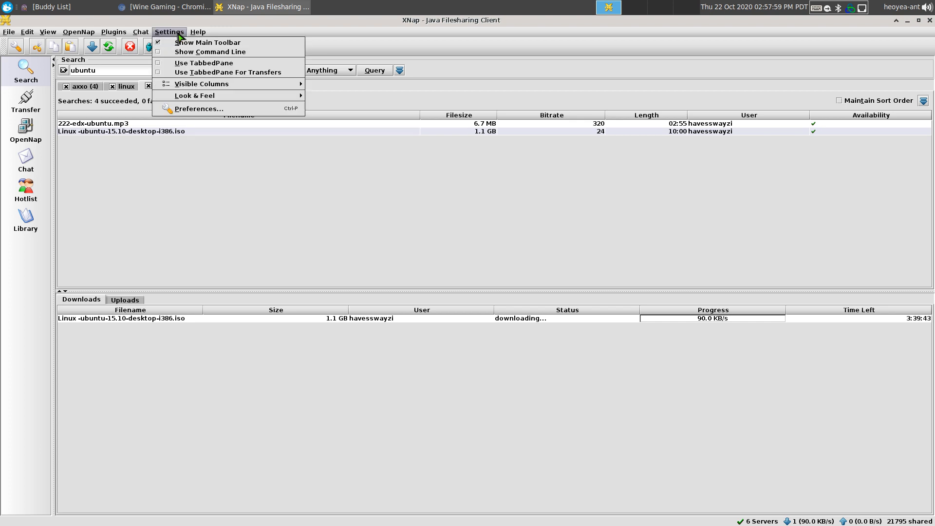
left_click(198, 109)
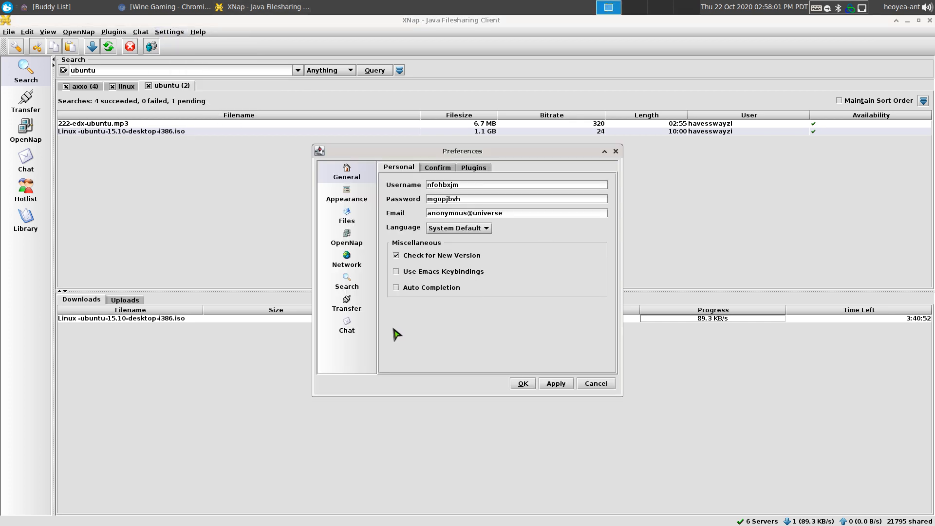
Review the Appearance, Files, Network, Search and Chat preference pages, then close Preferences
left_click(347, 193)
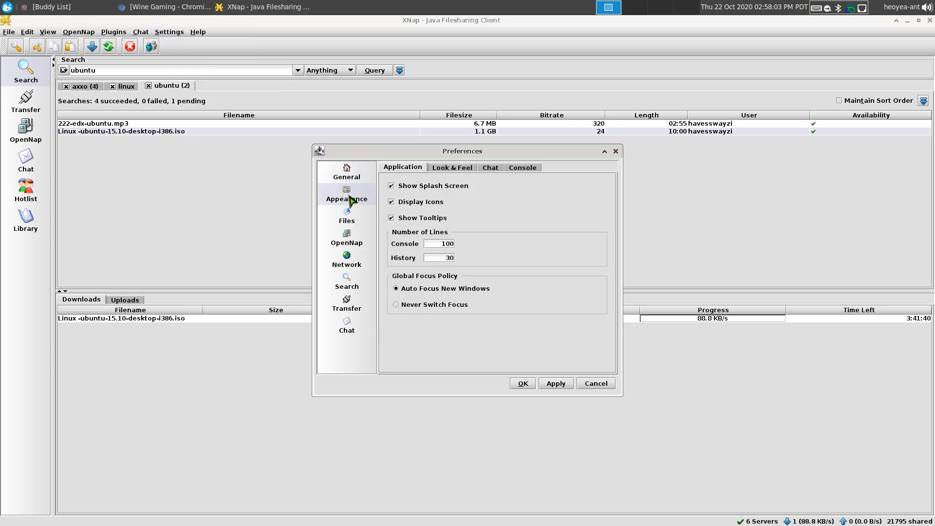
left_click(347, 214)
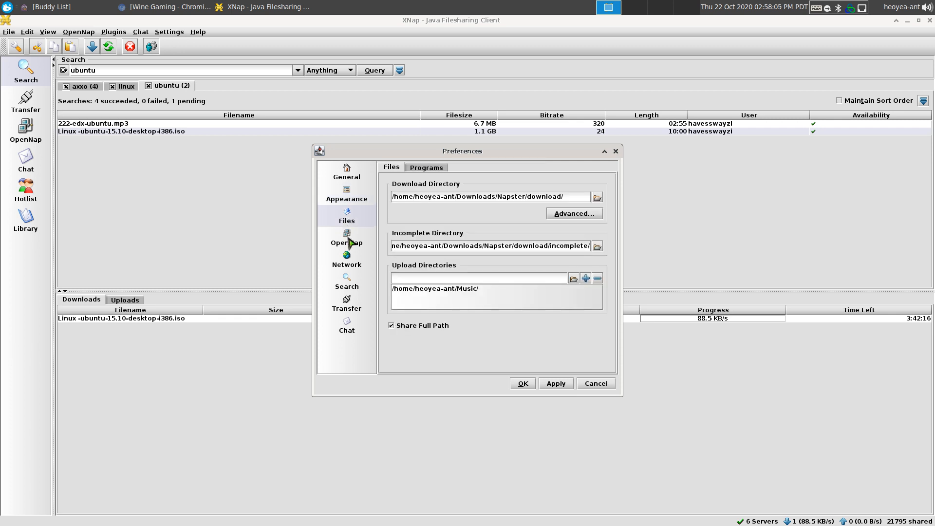
left_click(347, 261)
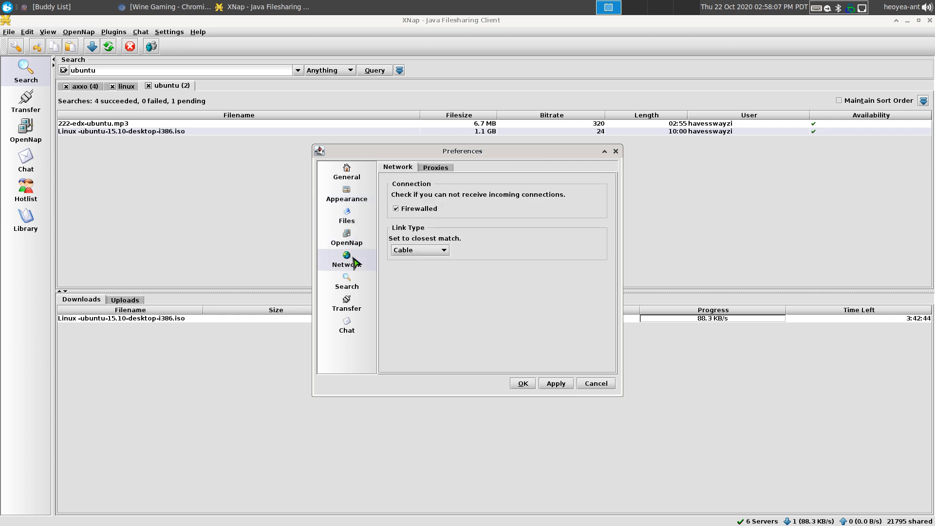
left_click(347, 283)
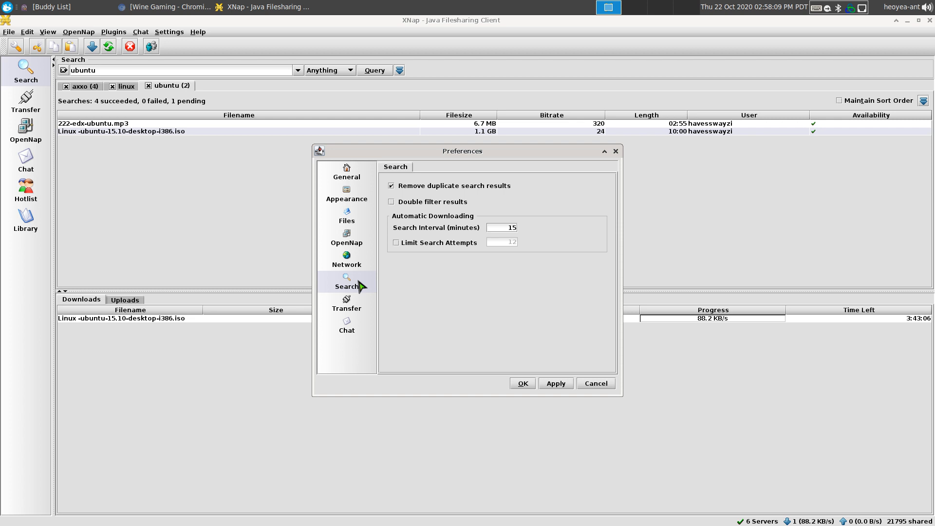
left_click(346, 328)
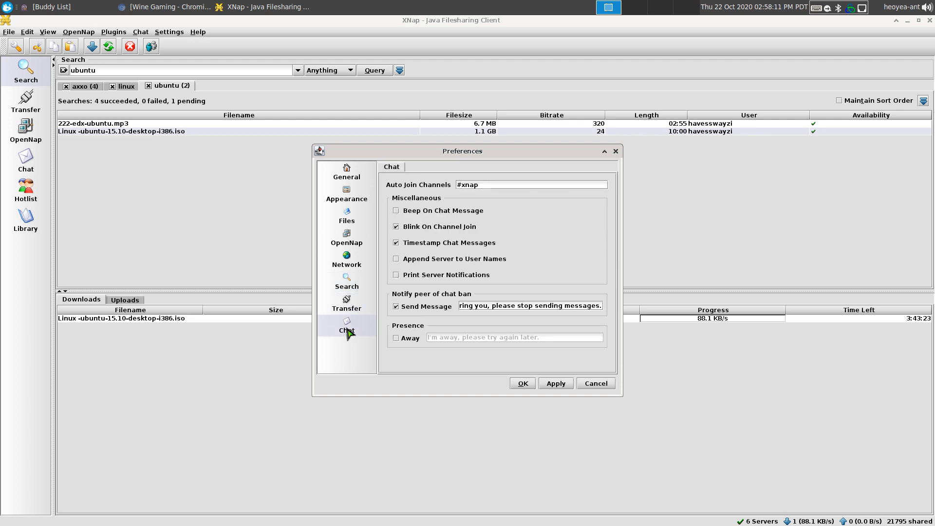
left_click(347, 304)
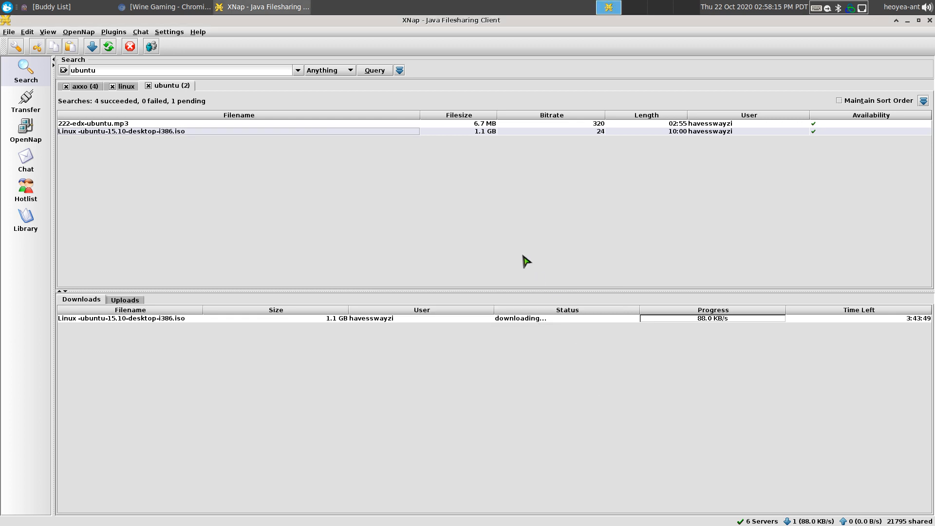
mouse_move(547, 249)
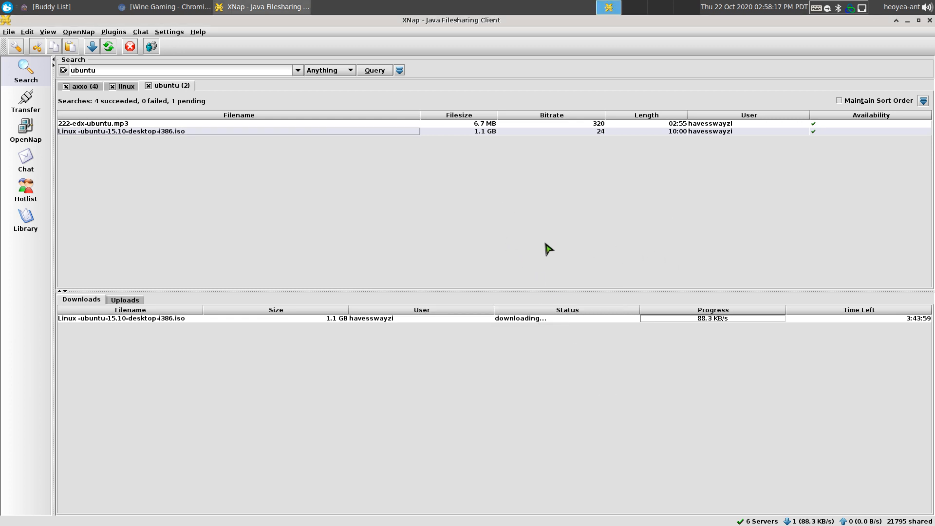
mouse_move(369, 159)
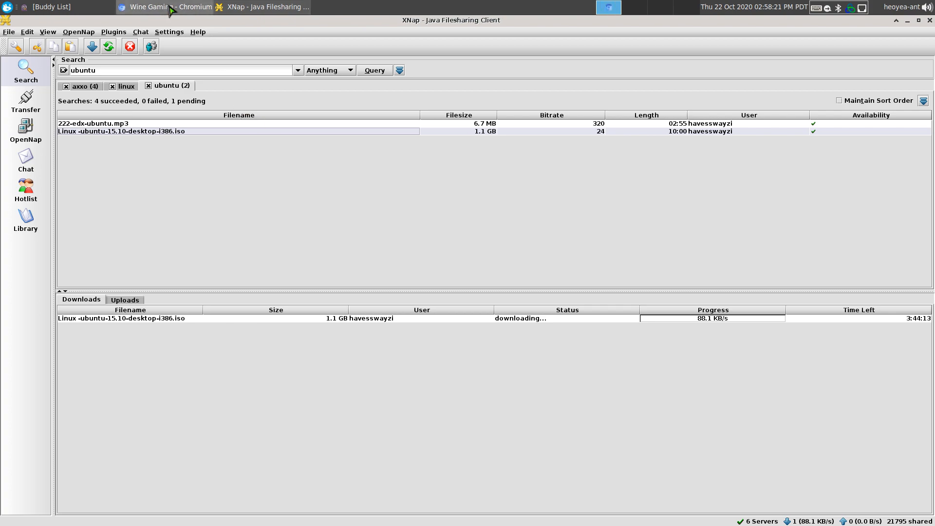
Switch from XNap to the Chromium browser window via the taskbar
left_click(156, 7)
type("boo")
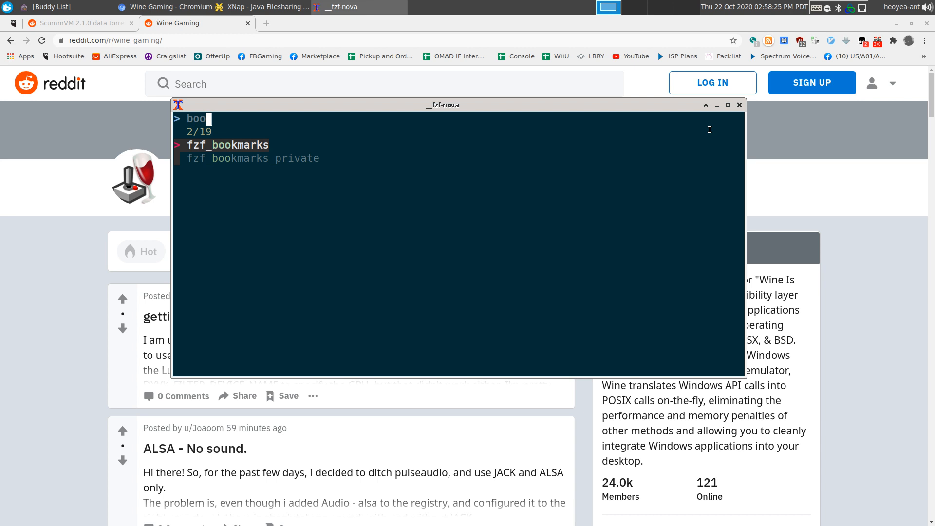
Filter fzf-nova bookmarks with 'naps' and launch the winmxopenap bookmark
type("naps")
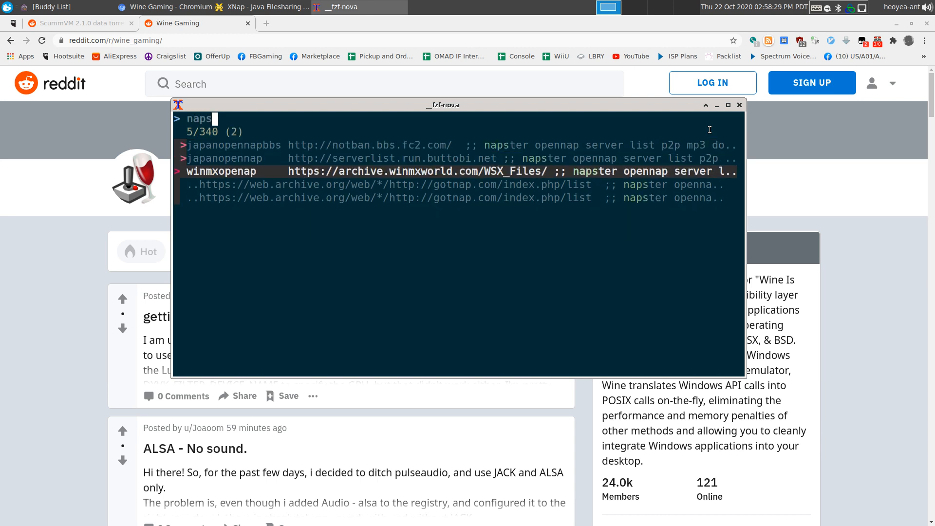
key("Down")
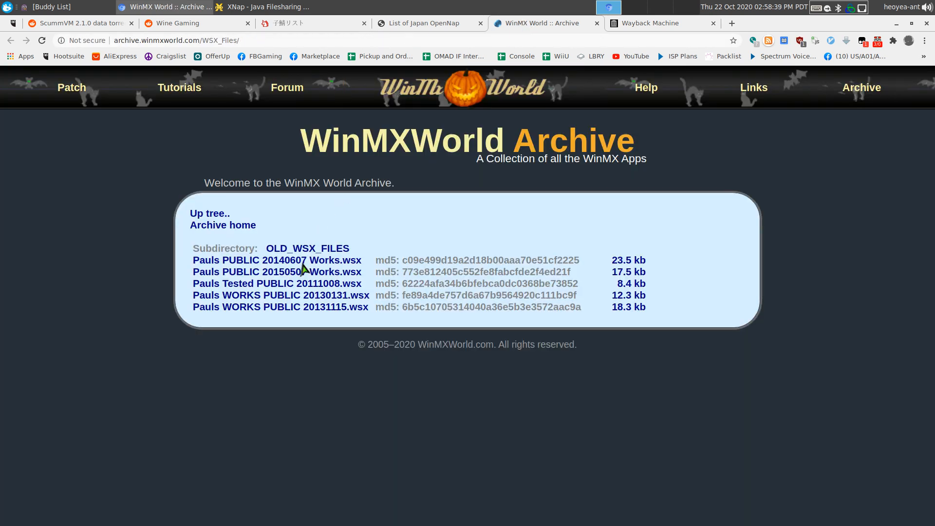
mouse_move(242, 283)
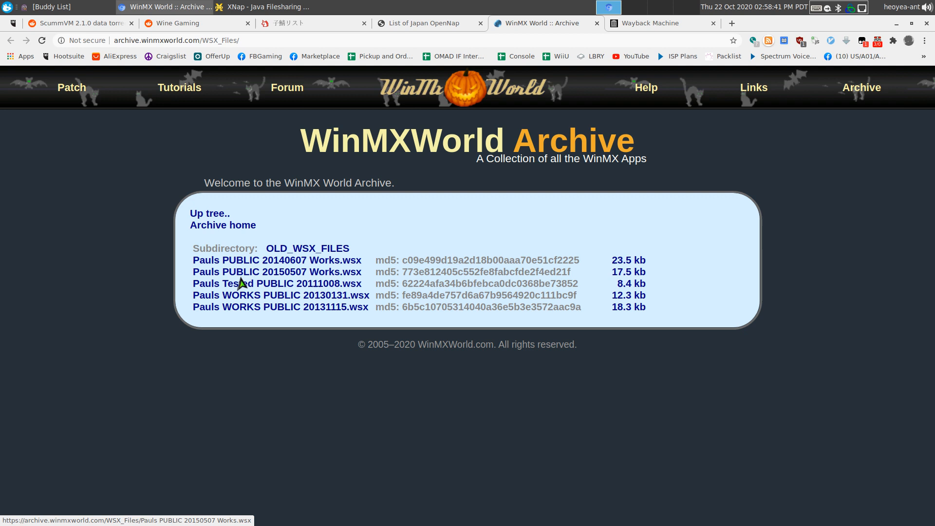
mouse_move(364, 278)
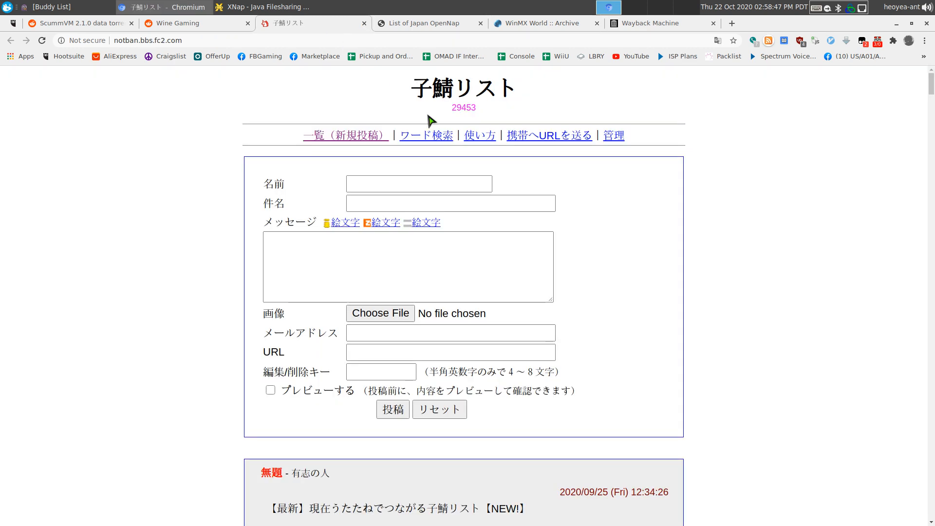
scroll("down", 3)
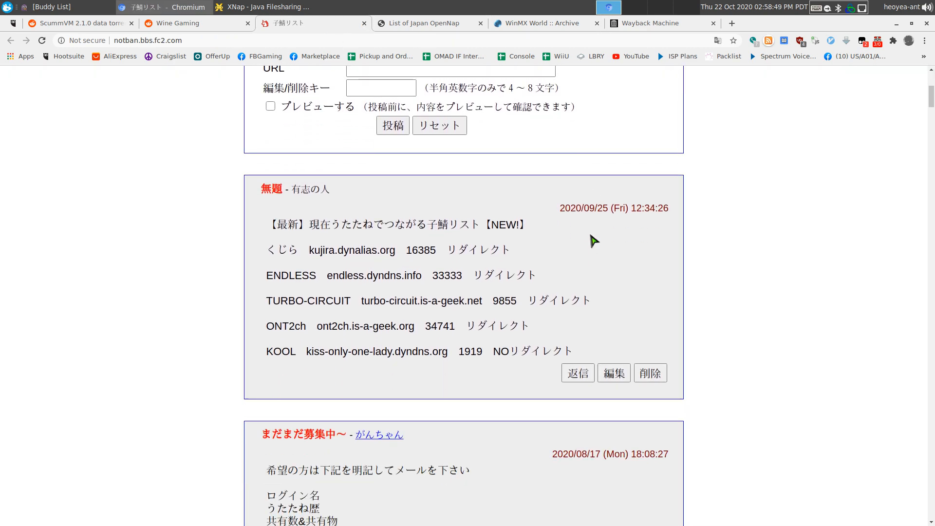
mouse_move(571, 251)
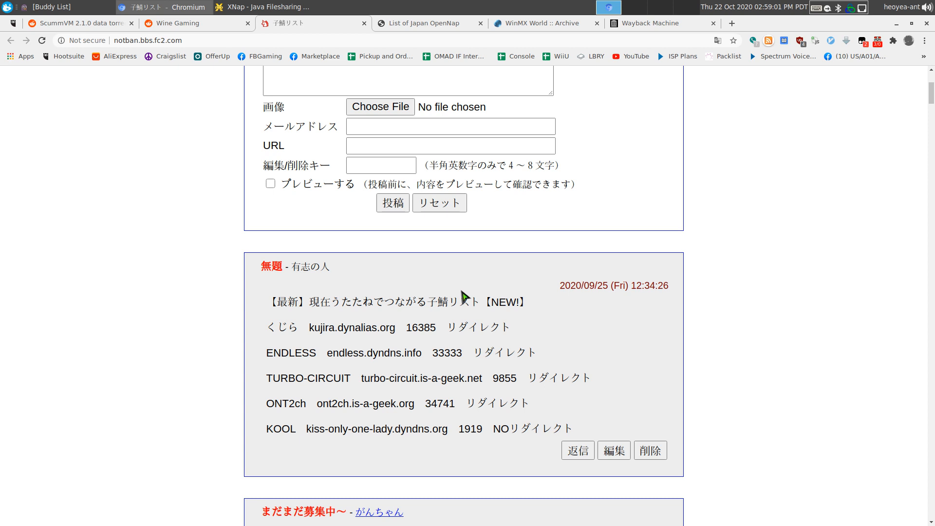
scroll("down", 3)
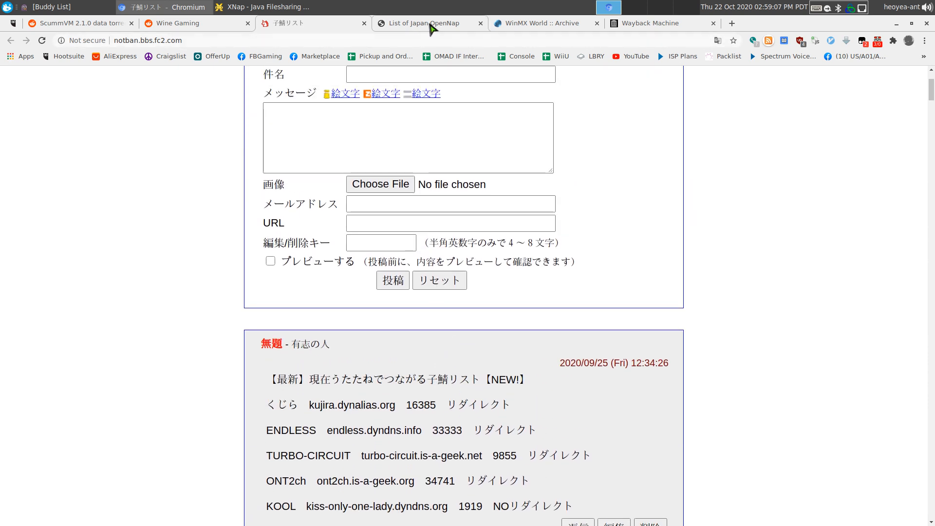
Switch to the List of Japan OpenNap browser tab showing the server table
left_click(425, 23)
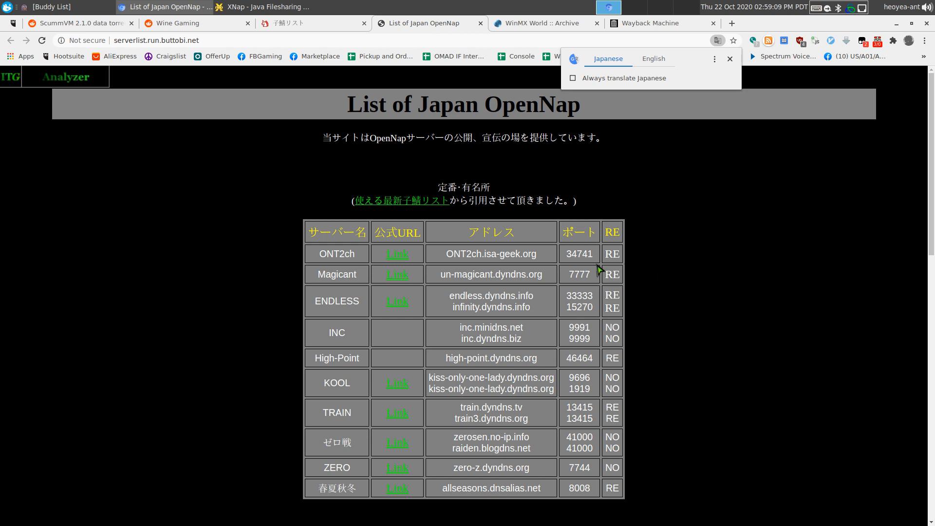
mouse_move(675, 279)
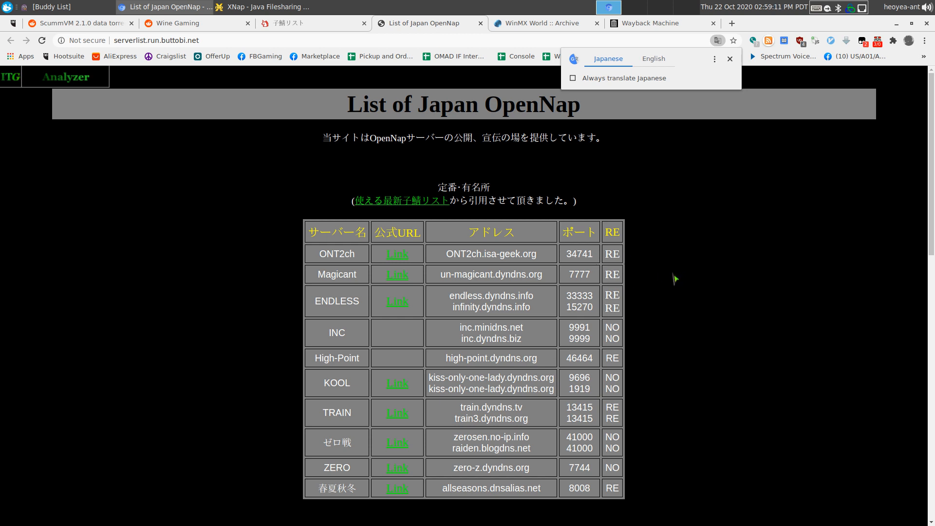
mouse_move(558, 317)
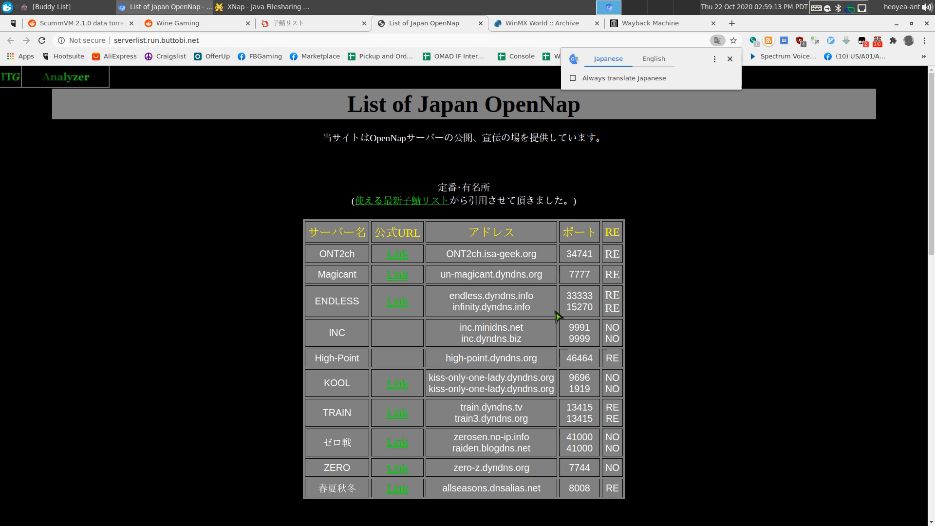
mouse_move(554, 310)
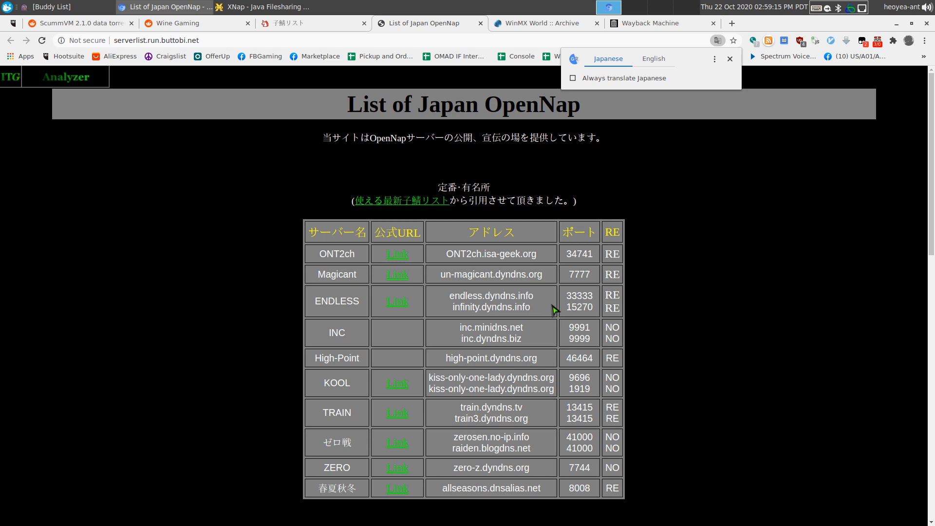
mouse_move(543, 318)
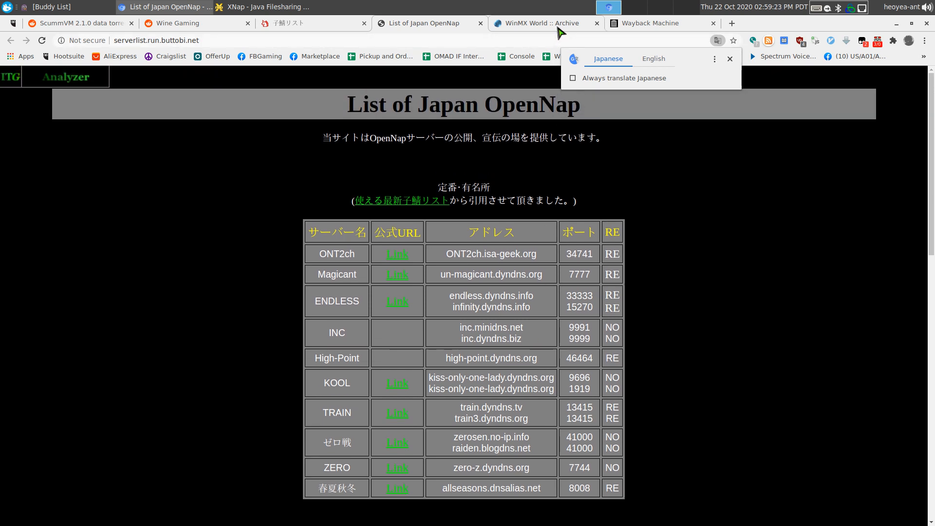
mouse_move(561, 31)
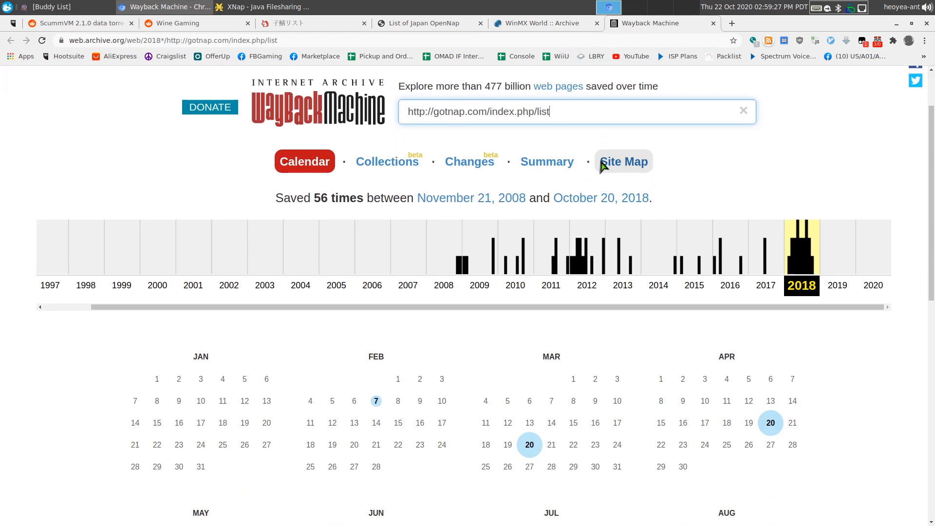
mouse_move(616, 212)
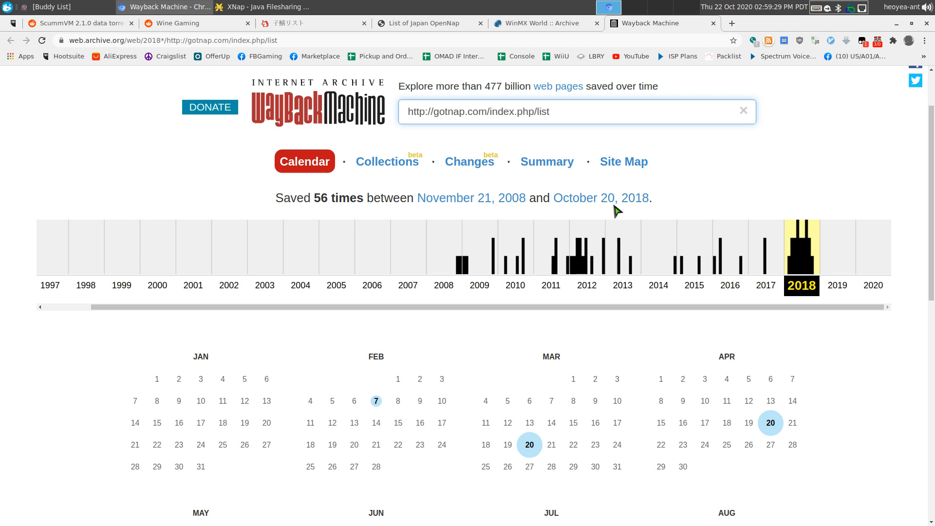
In the Wayback Machine 2018 calendar, load the March 20 01:57:22 capture of GotNap's server list
scroll("down", 3)
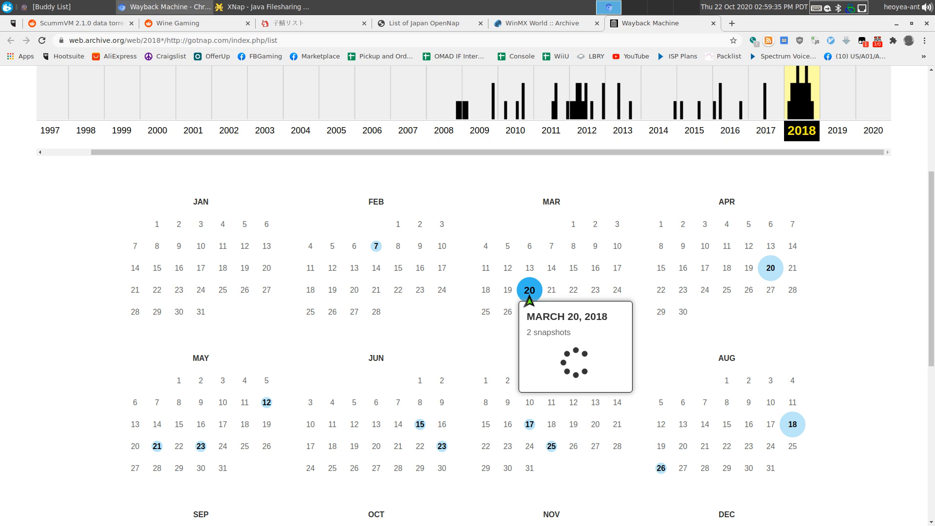
left_click(559, 349)
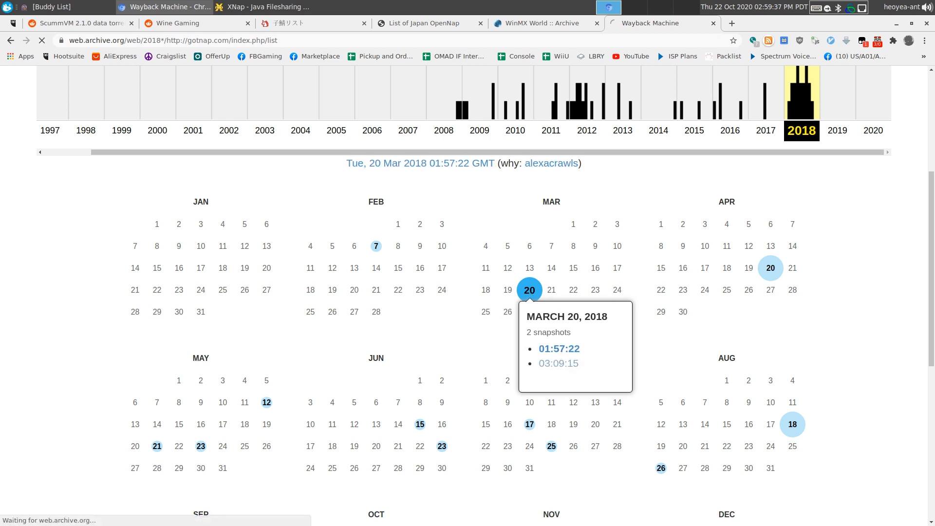
left_click(559, 349)
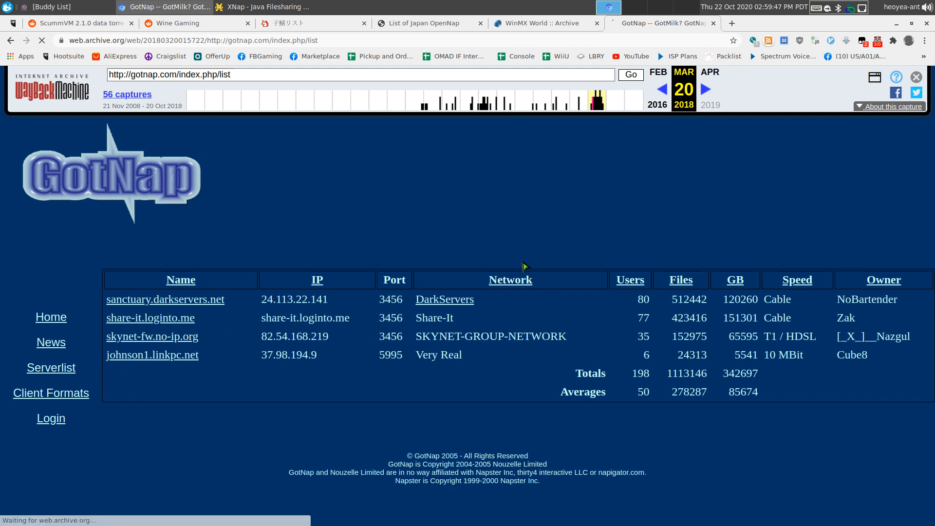
mouse_move(484, 231)
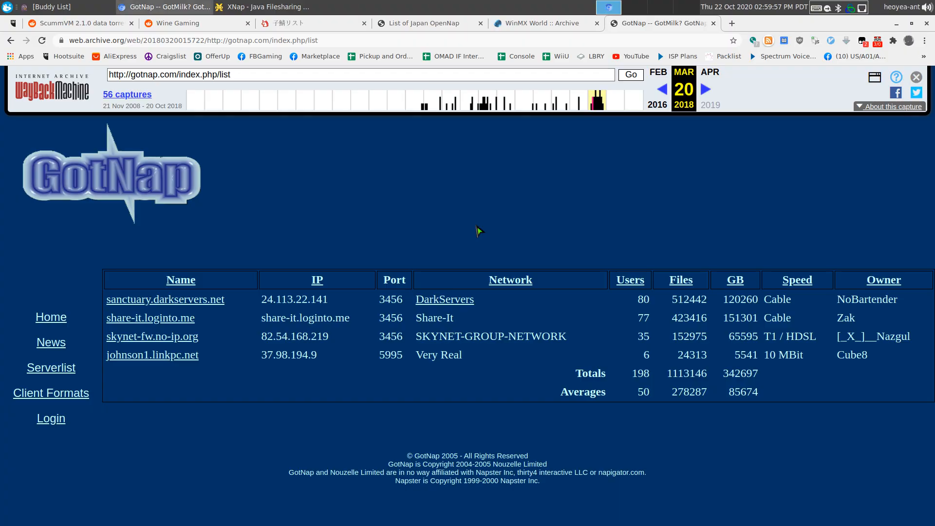
Bring the xterm terminal to the front over the loaded GotNap server list
left_click(259, 6)
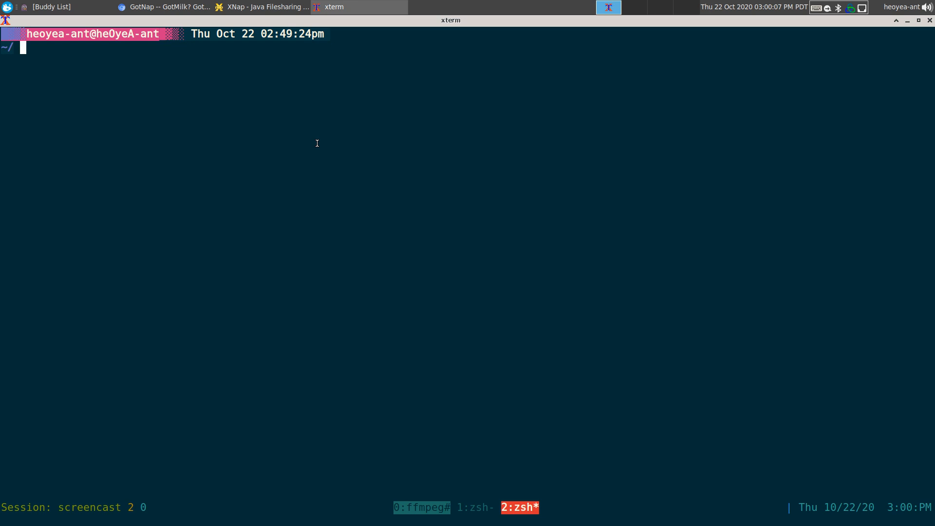
Launch the nap client from the shell, logging into the Sanctuary SlavaNap server
type("nap")
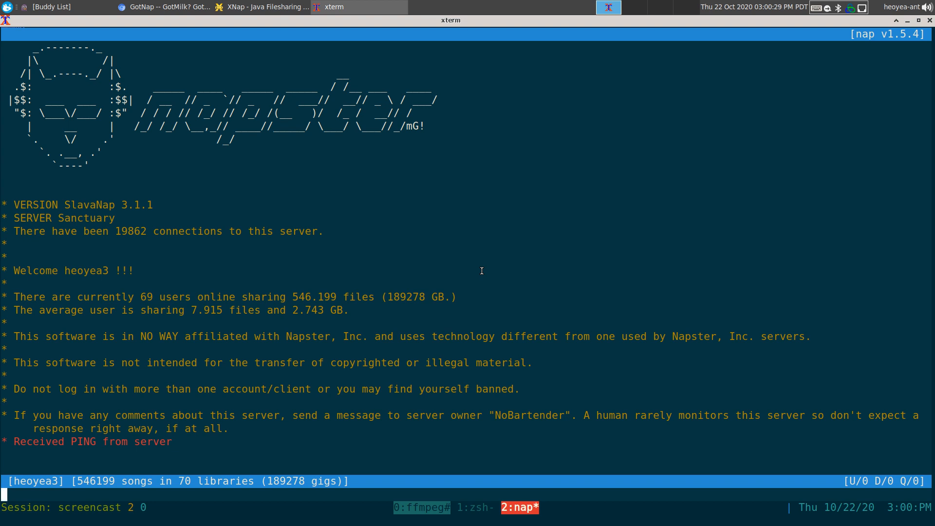
mouse_move(518, 273)
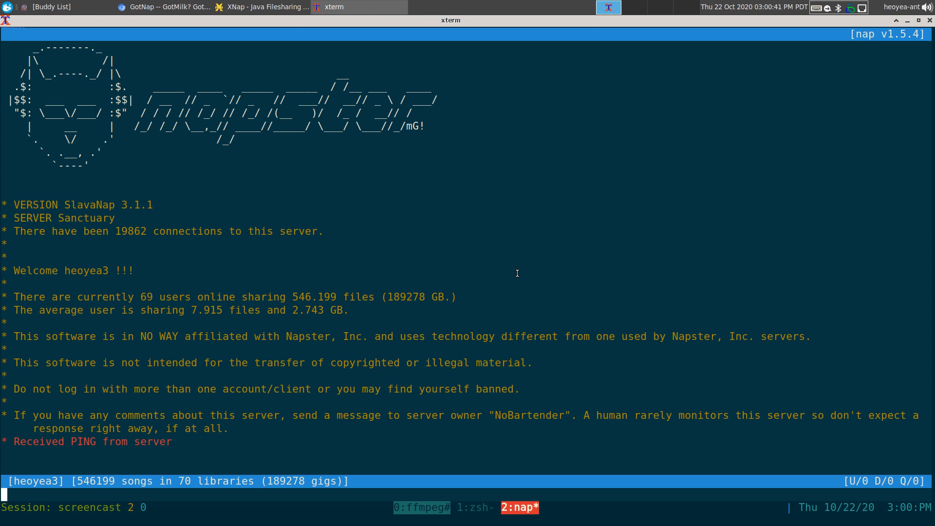
mouse_move(487, 321)
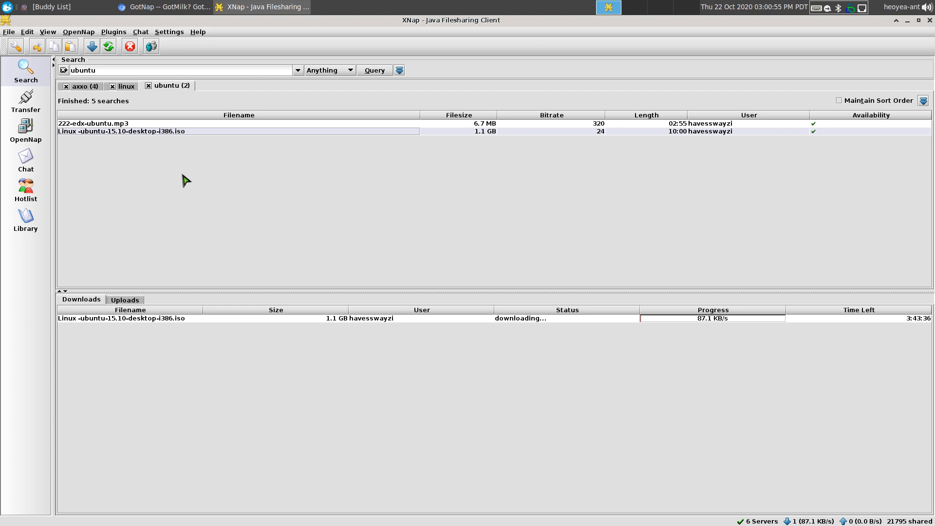
Show XNap's search file-type choices while the Ubuntu ISO keeps downloading
left_click(349, 70)
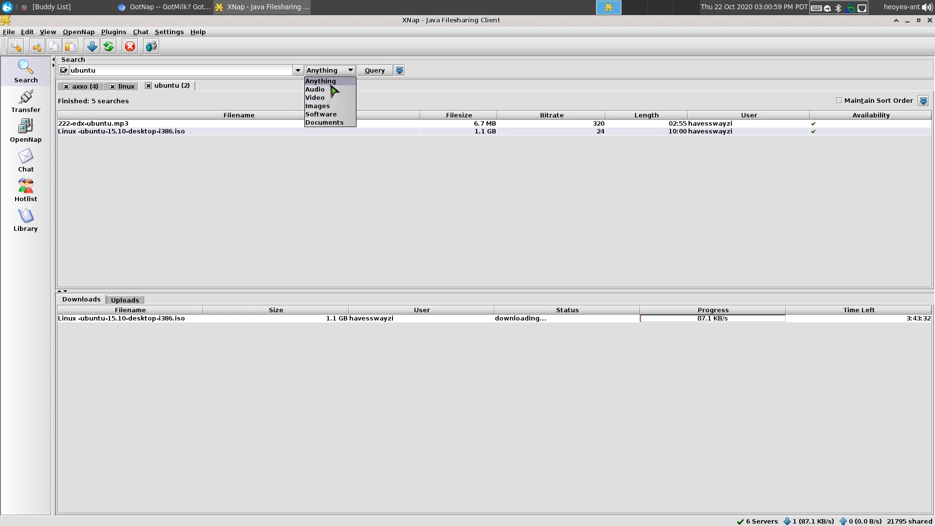
mouse_move(395, 107)
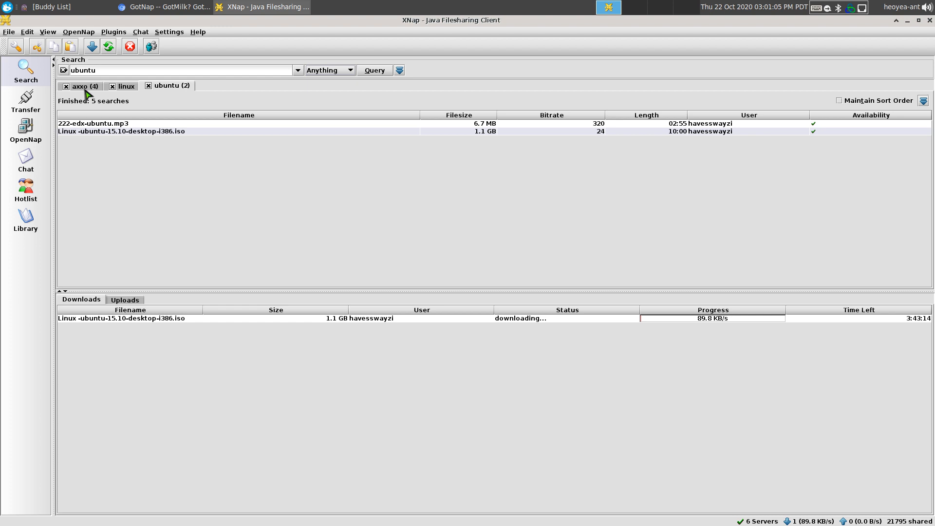
mouse_move(266, 94)
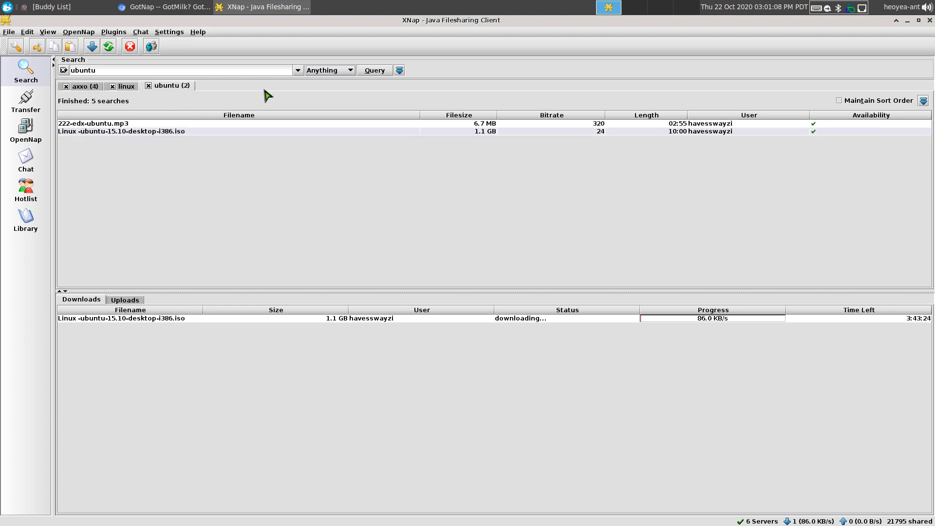
mouse_move(745, 178)
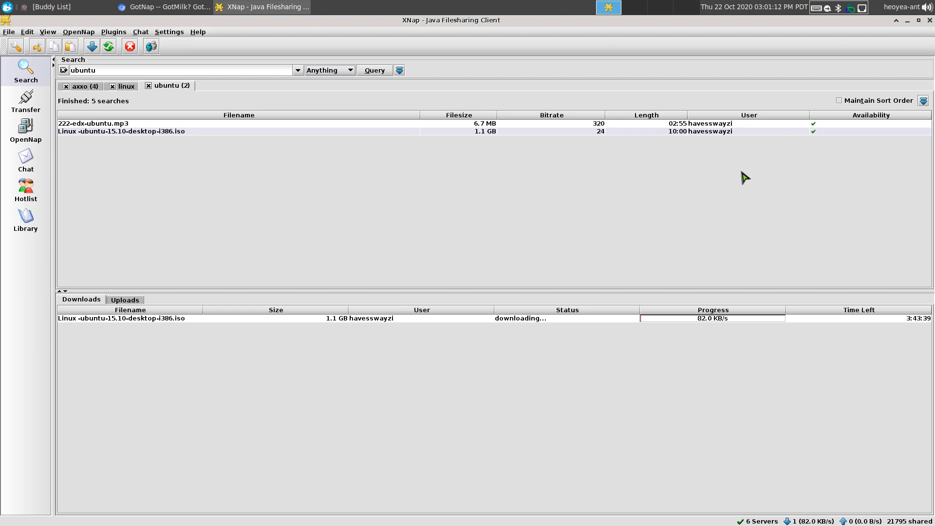
mouse_move(665, 320)
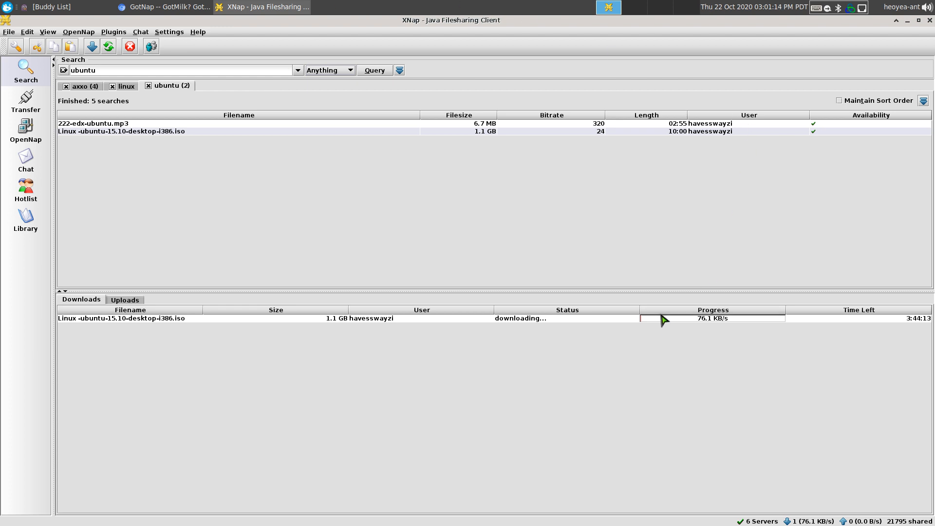
mouse_move(650, 327)
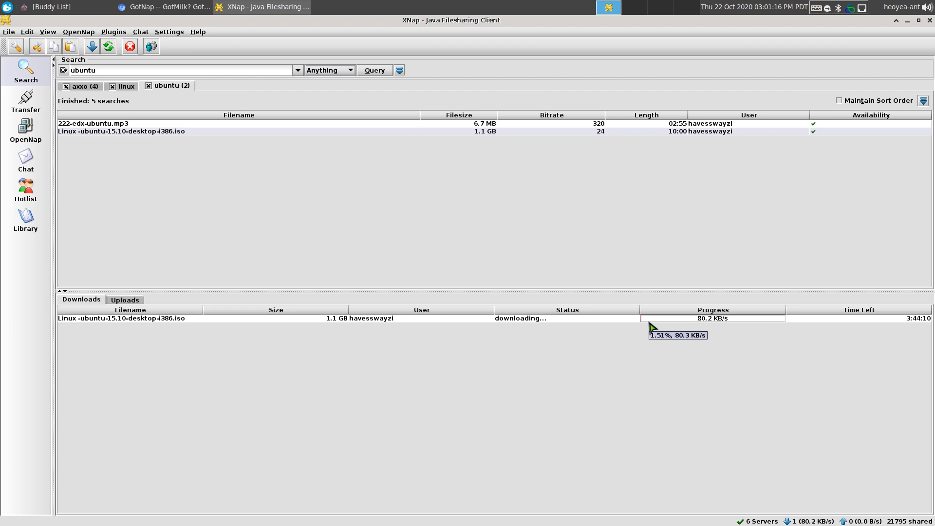
mouse_move(705, 387)
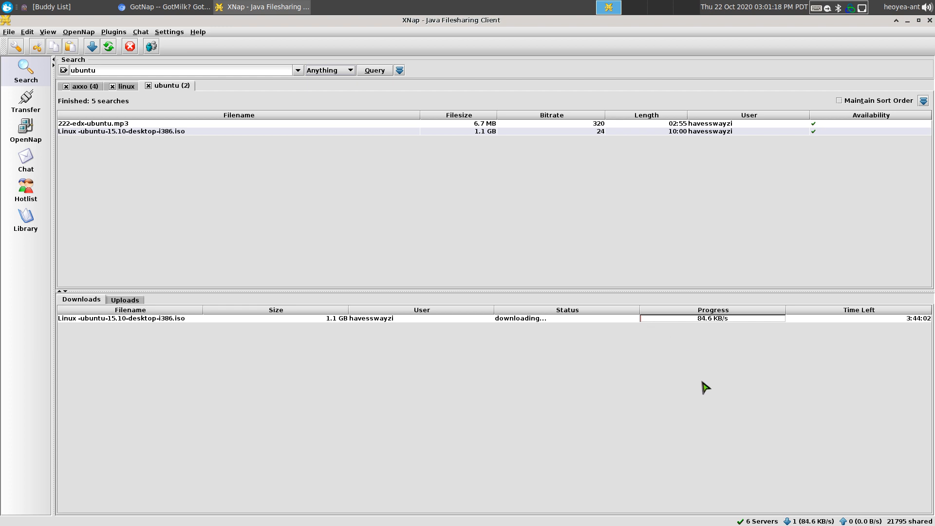
mouse_move(513, 224)
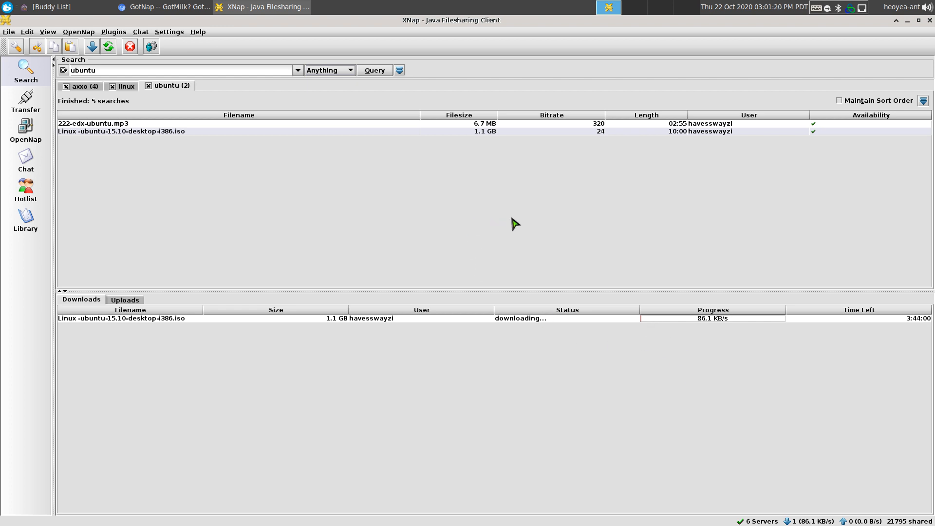